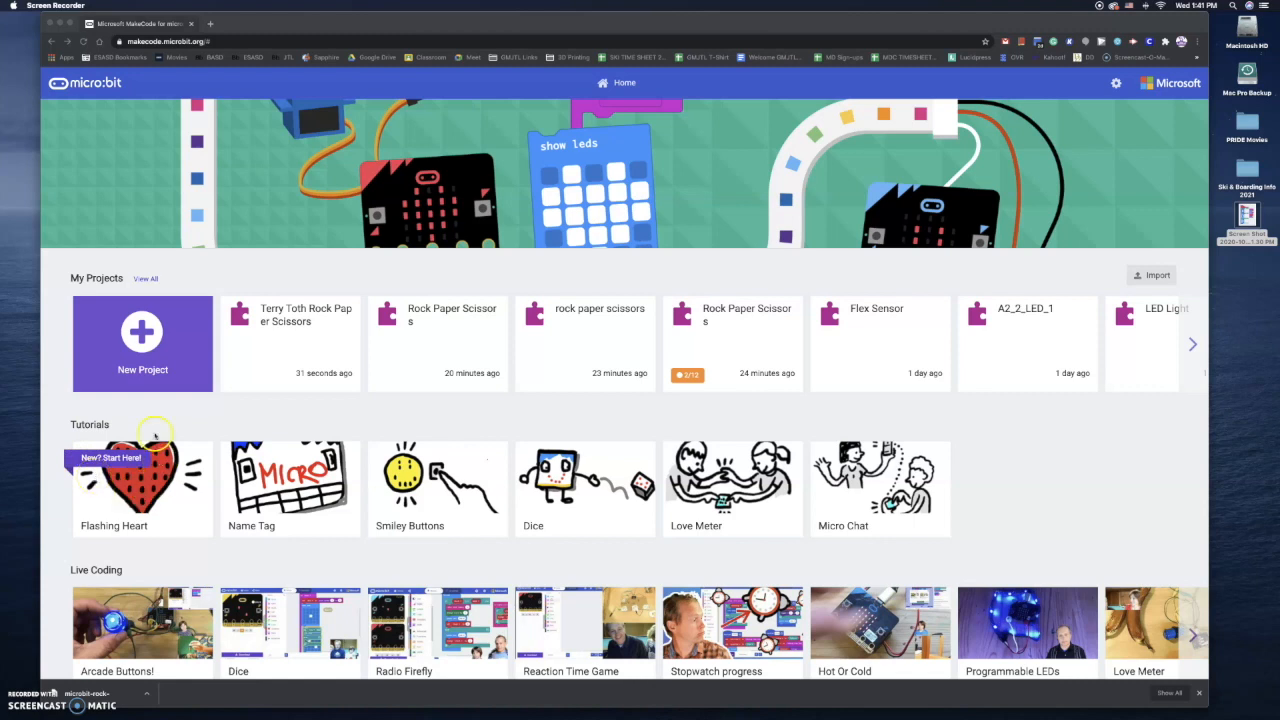
mouse_move(142, 331)
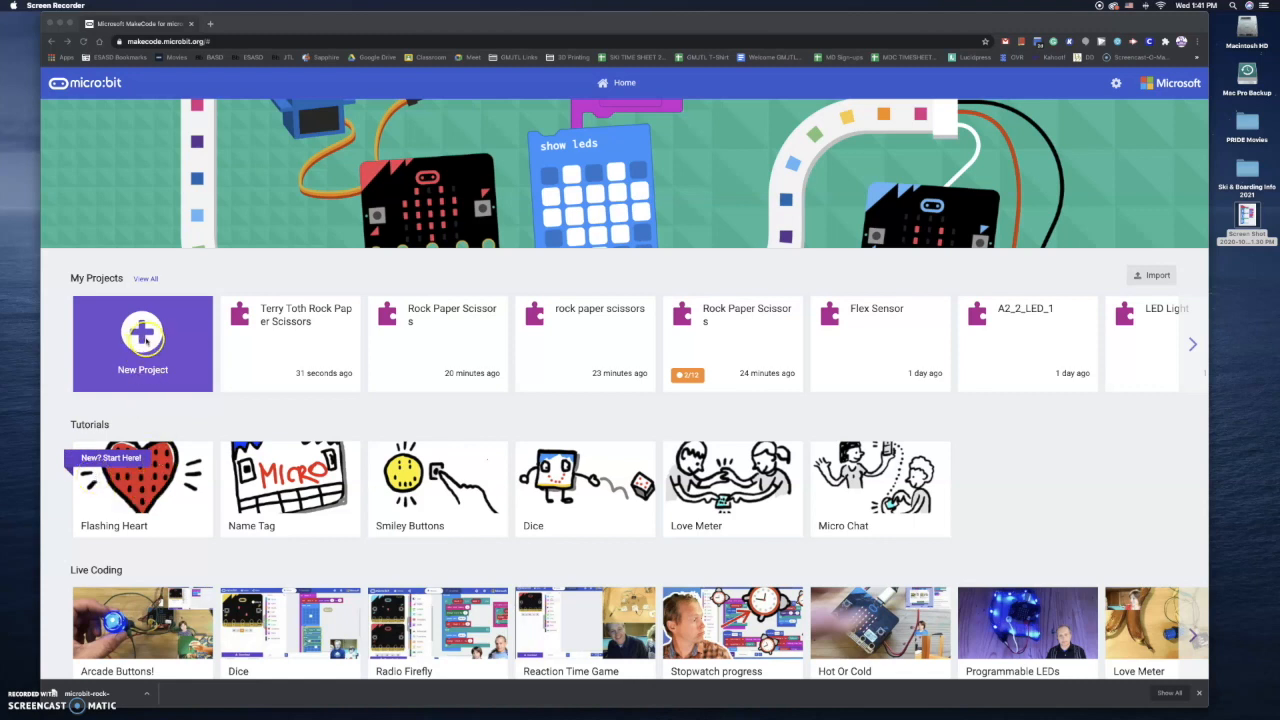
- Create a new project named 'Terry Toth Rock Paper Scissors'
click(142, 343)
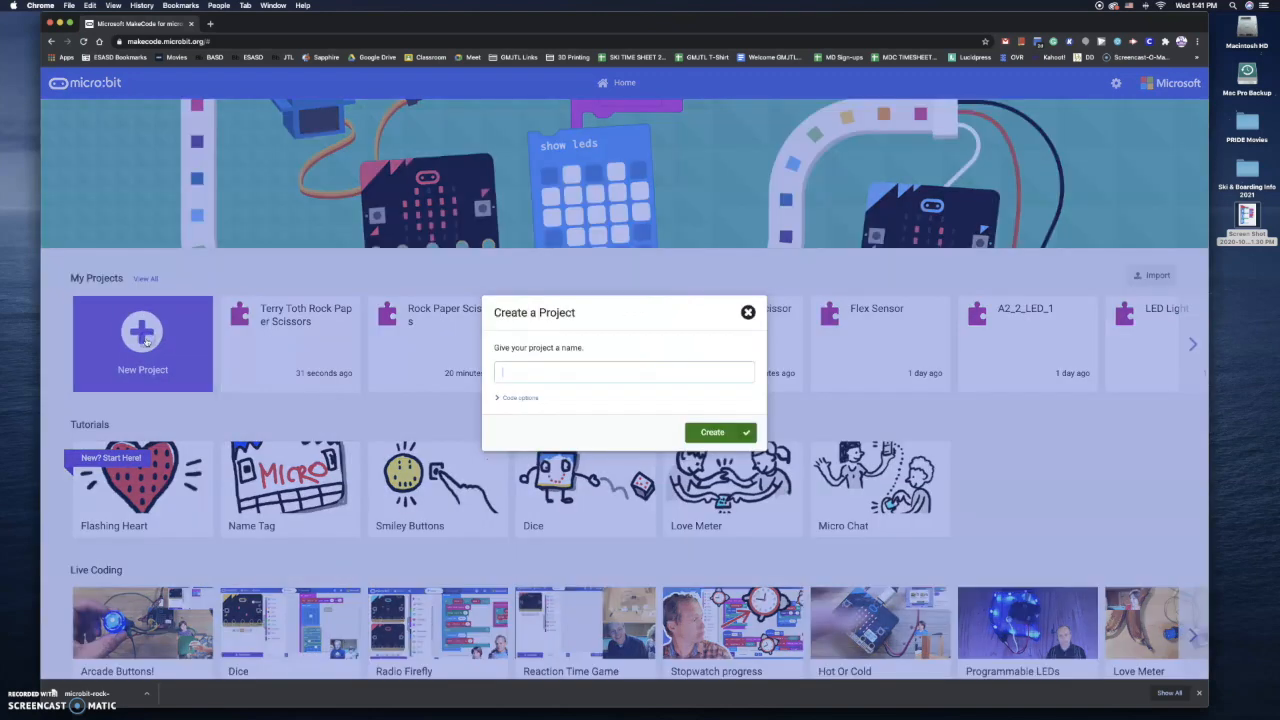
text(Te)
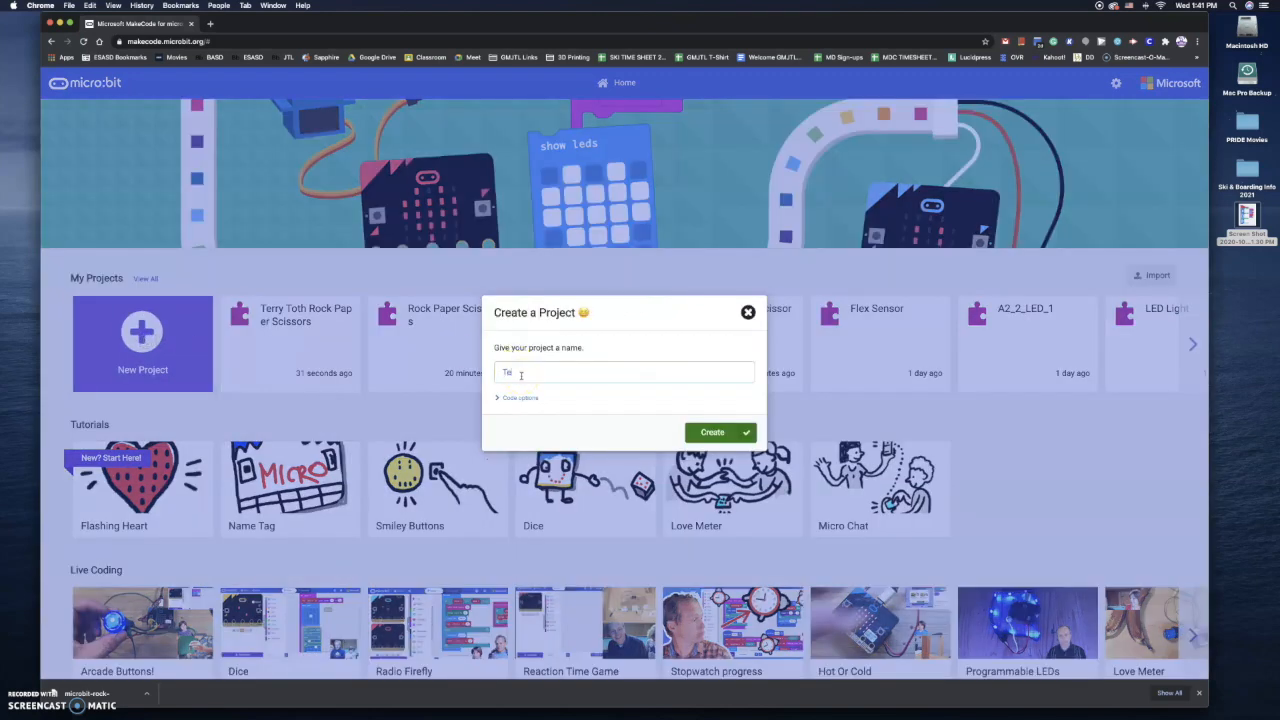
text(Terry Toth)
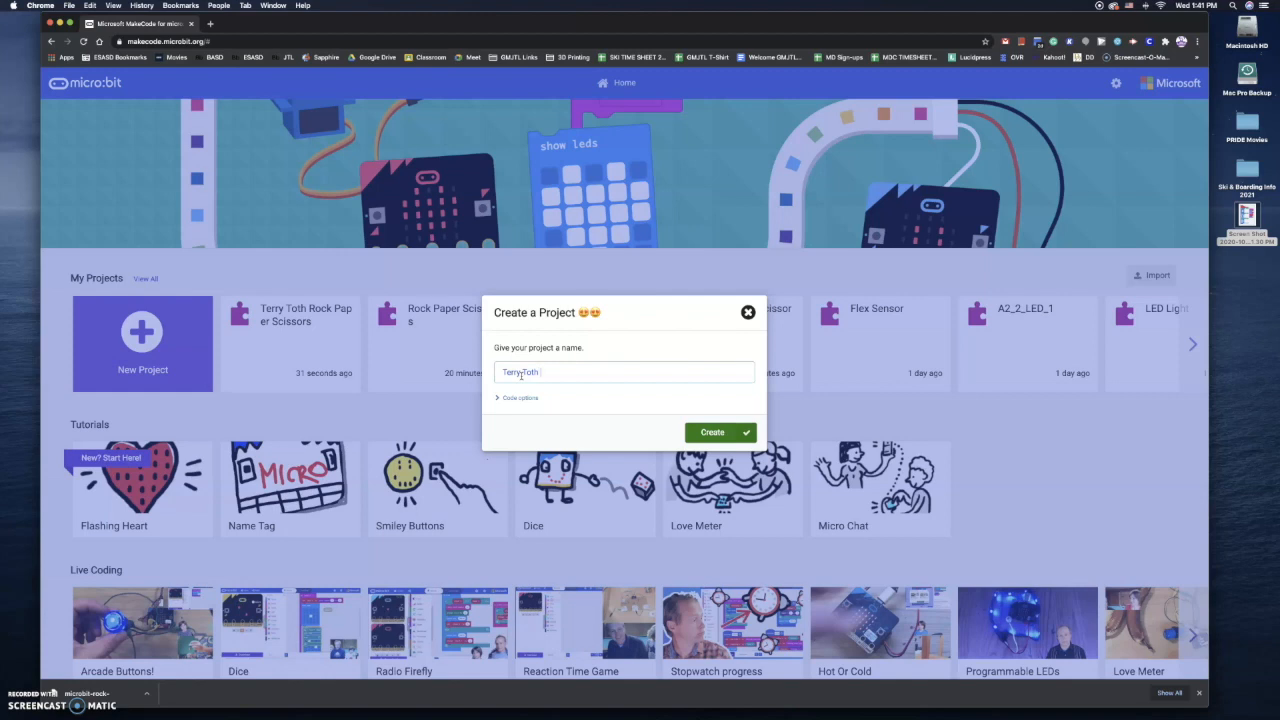
text(Rock Paper!)
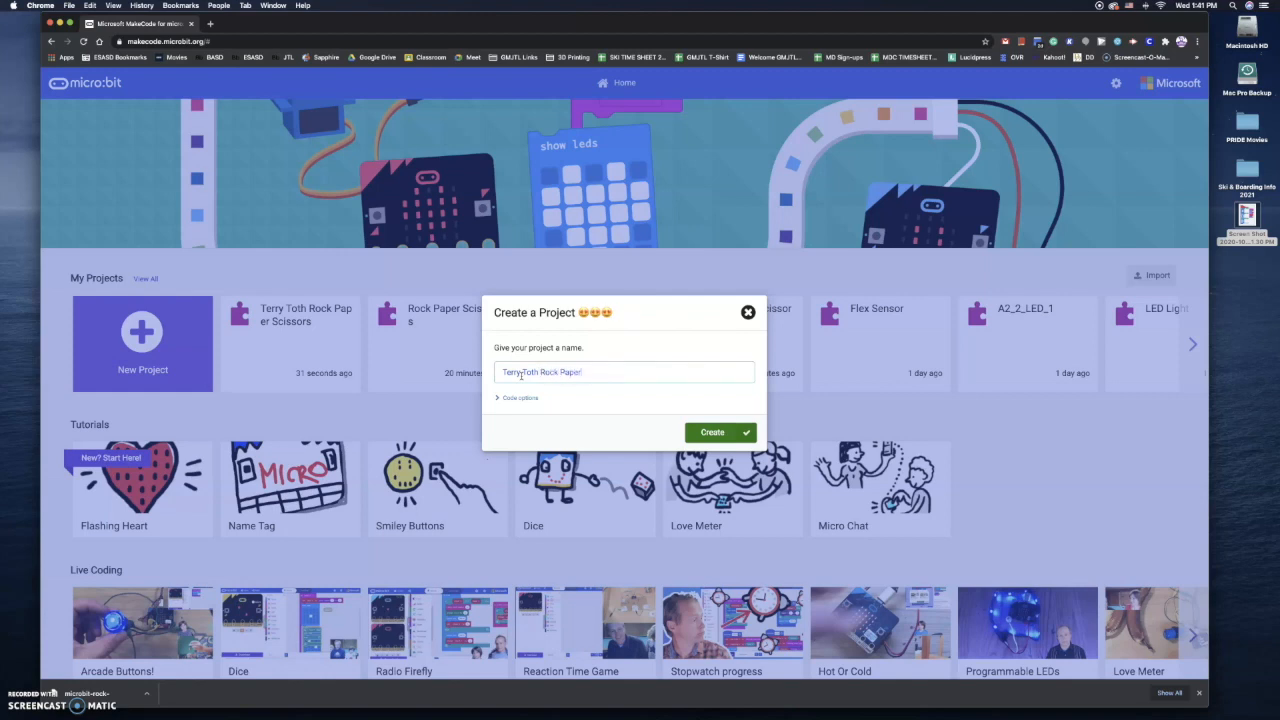
text(Scissors)
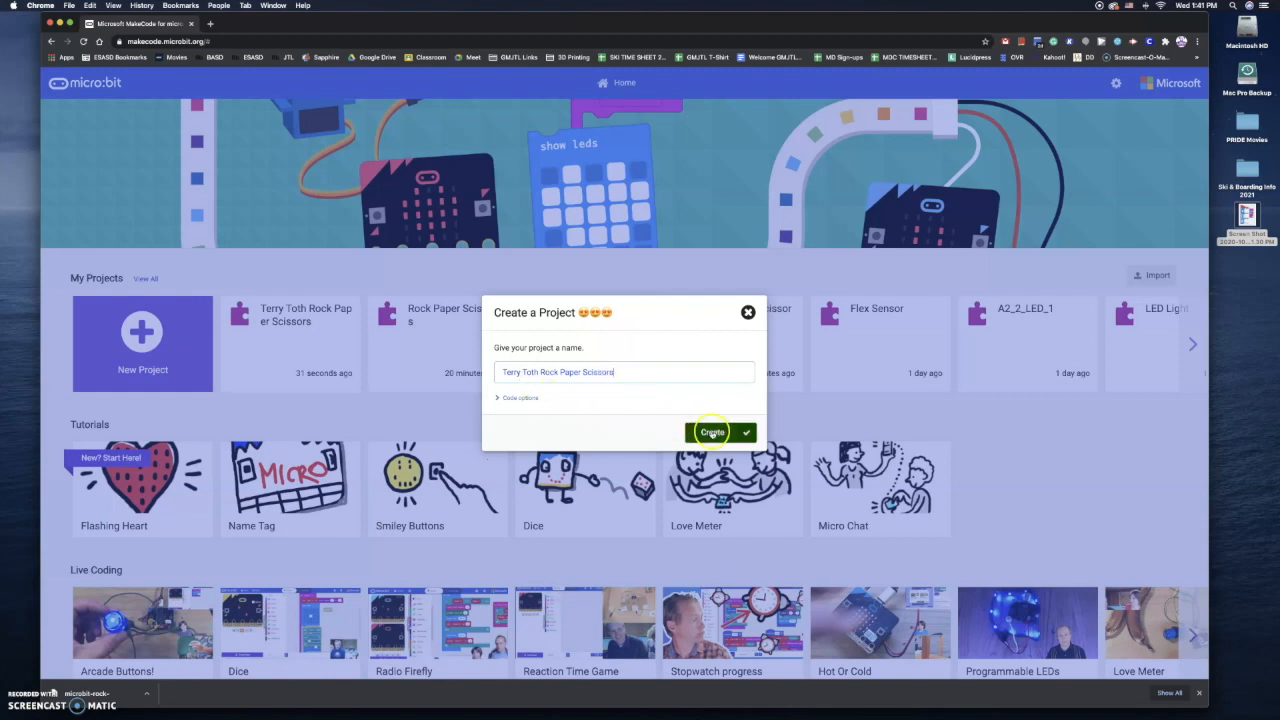
click(712, 432)
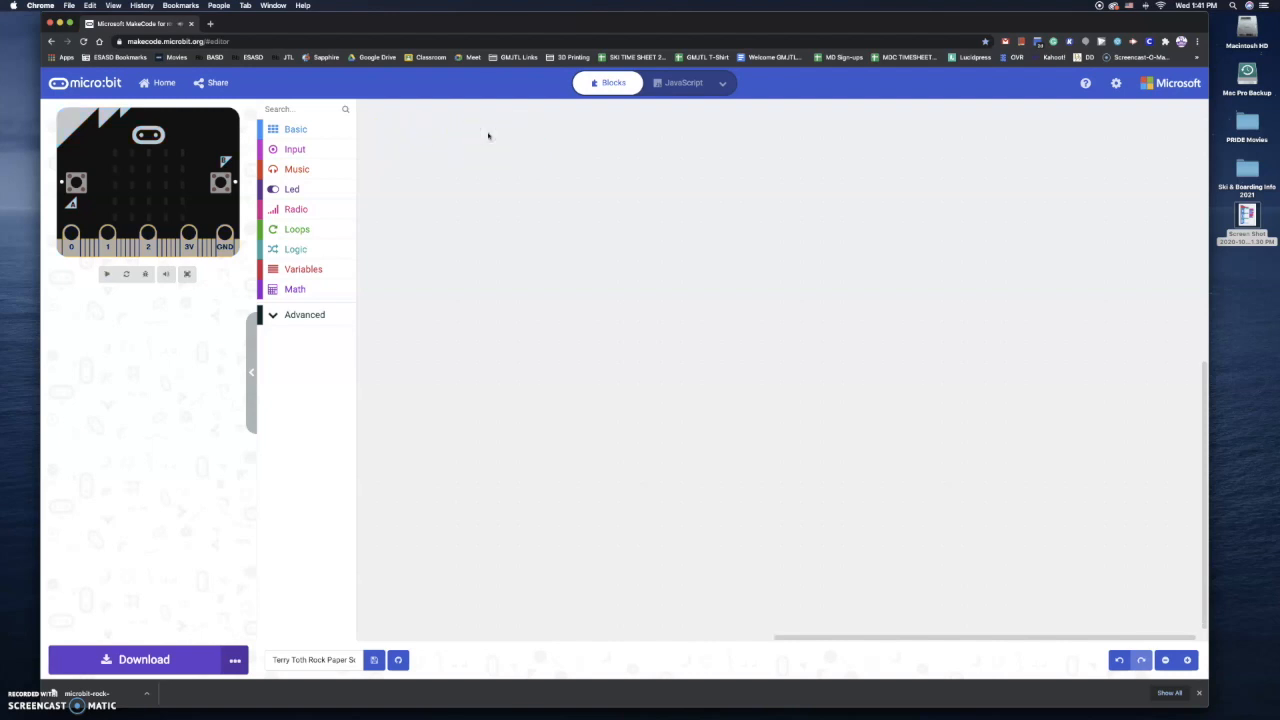
- Make a variable named HAND from the Variables category
click(107, 273)
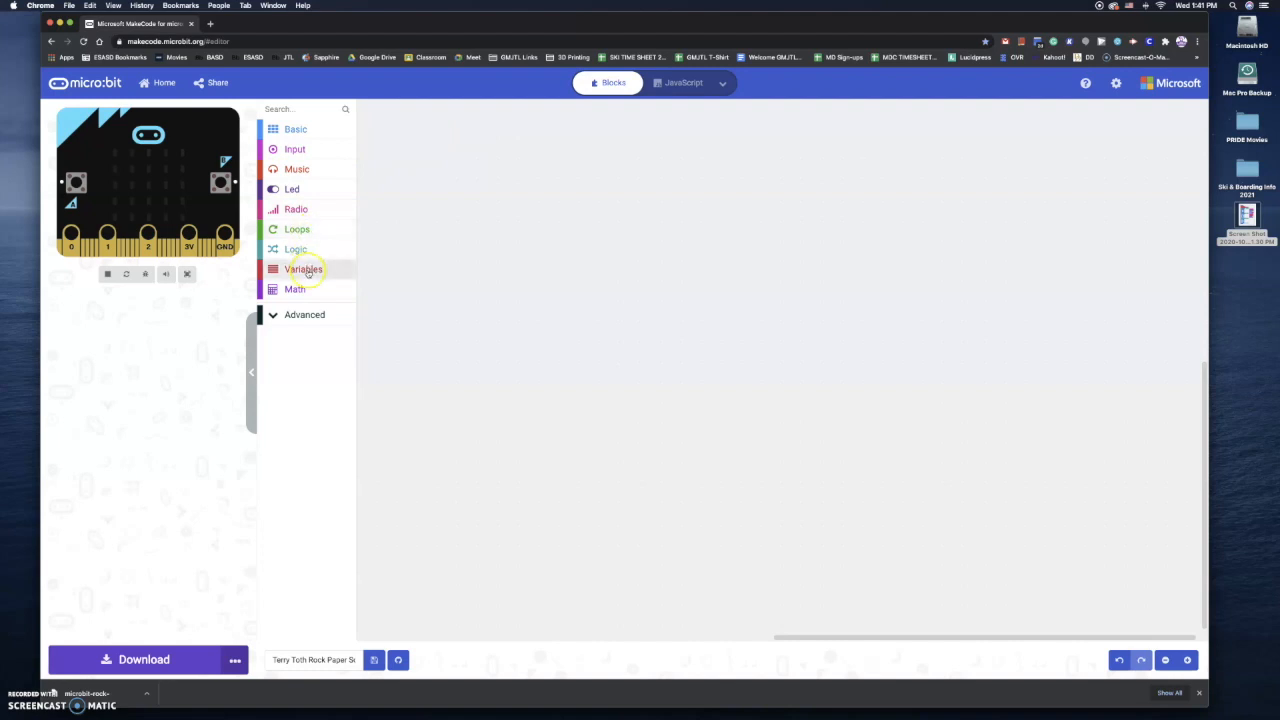
click(303, 269)
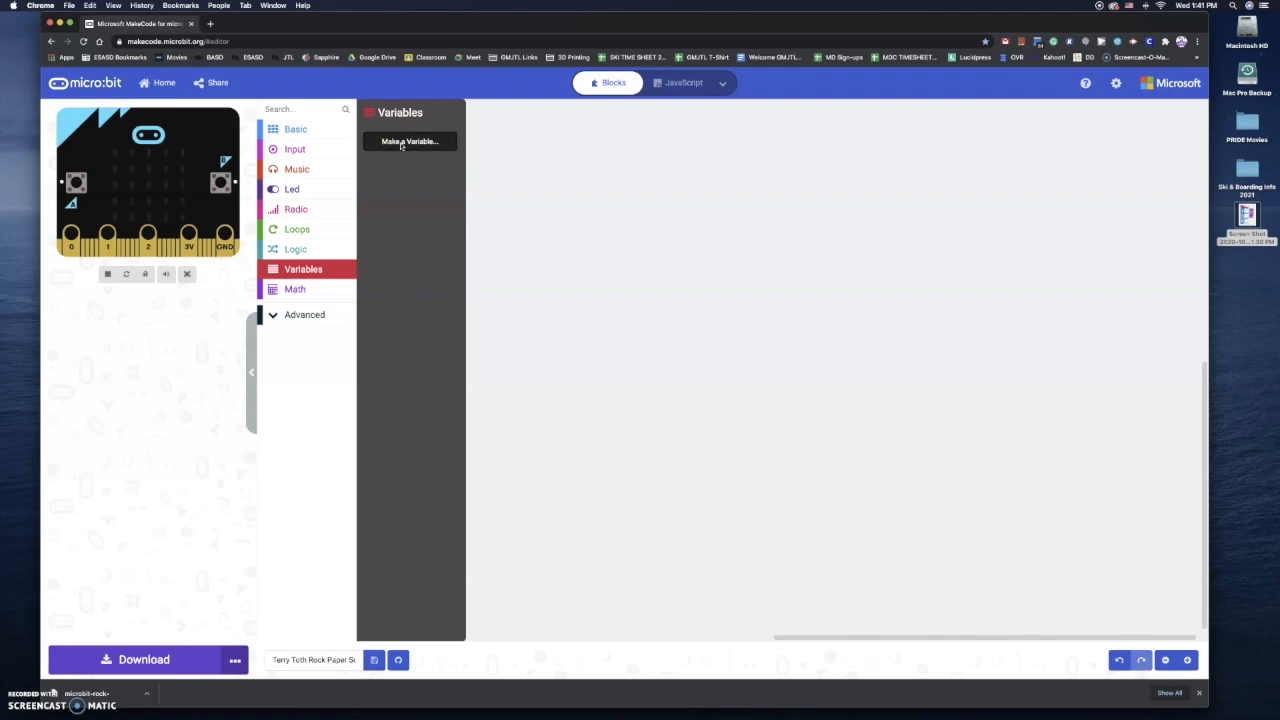
click(408, 141)
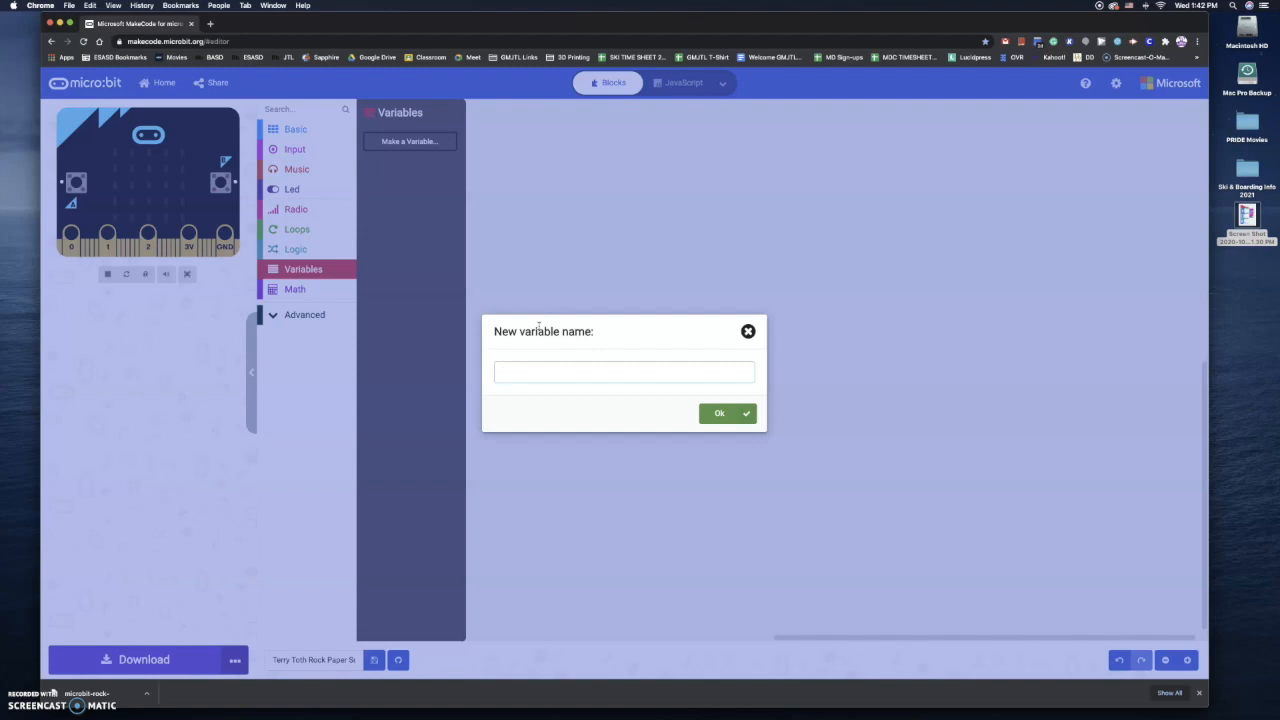
text(H)
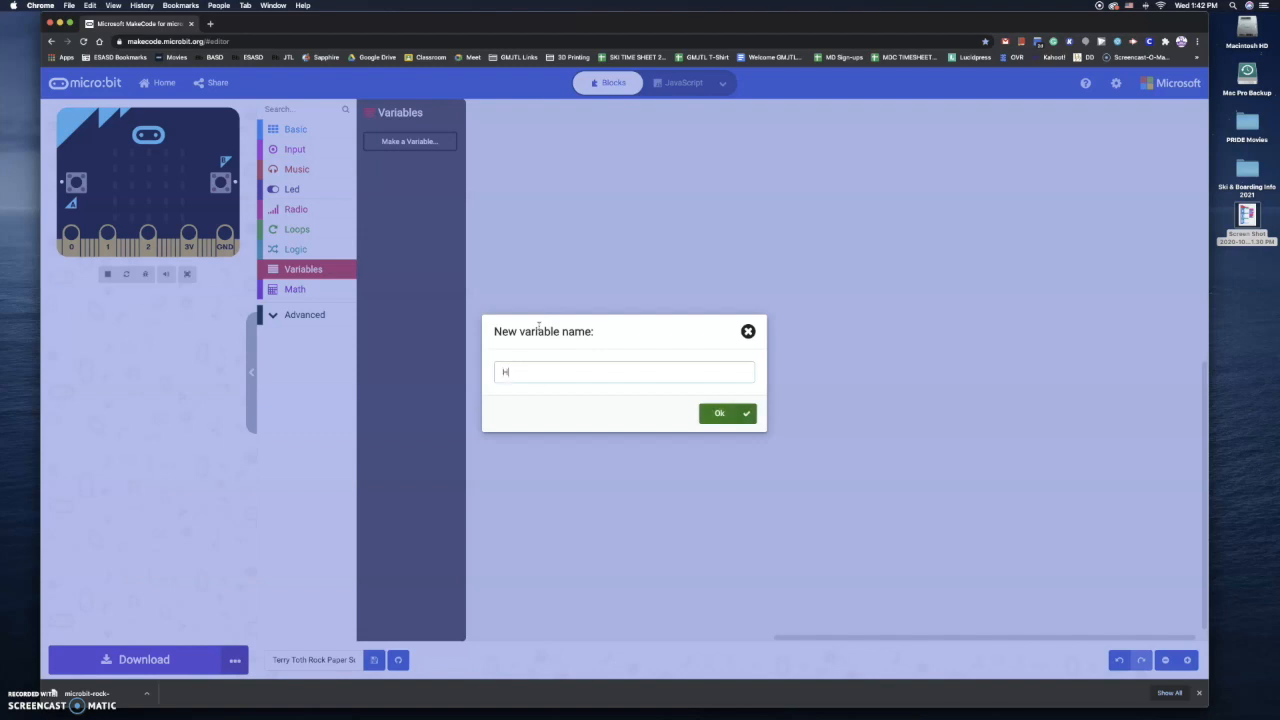
text(AND)
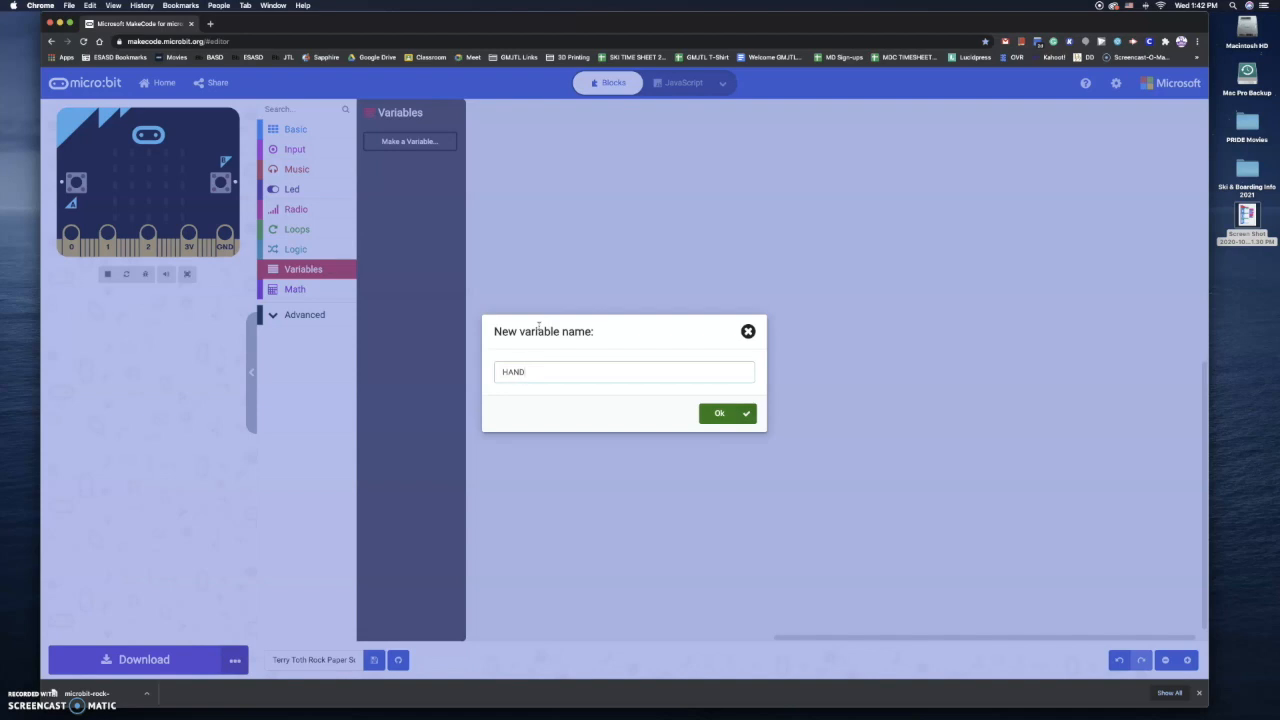
click(719, 413)
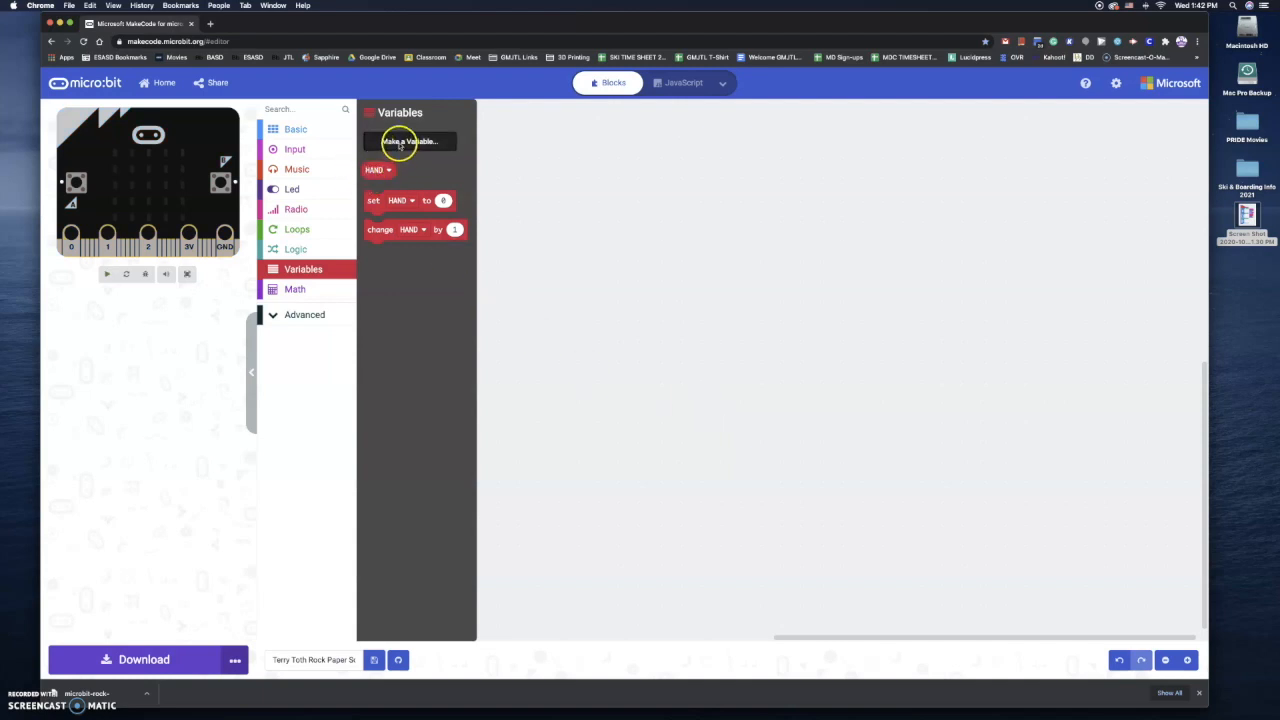
- Make two more variables, SCORE and # Games
click(409, 141)
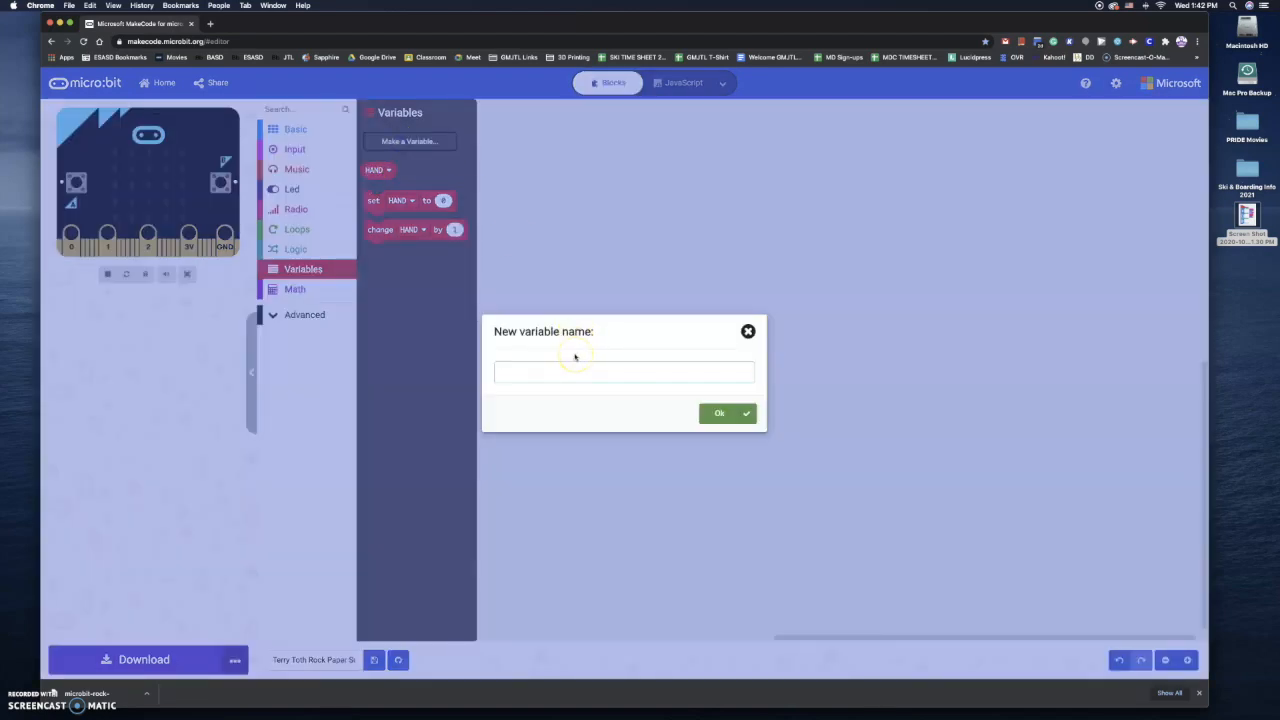
text(SCORE)
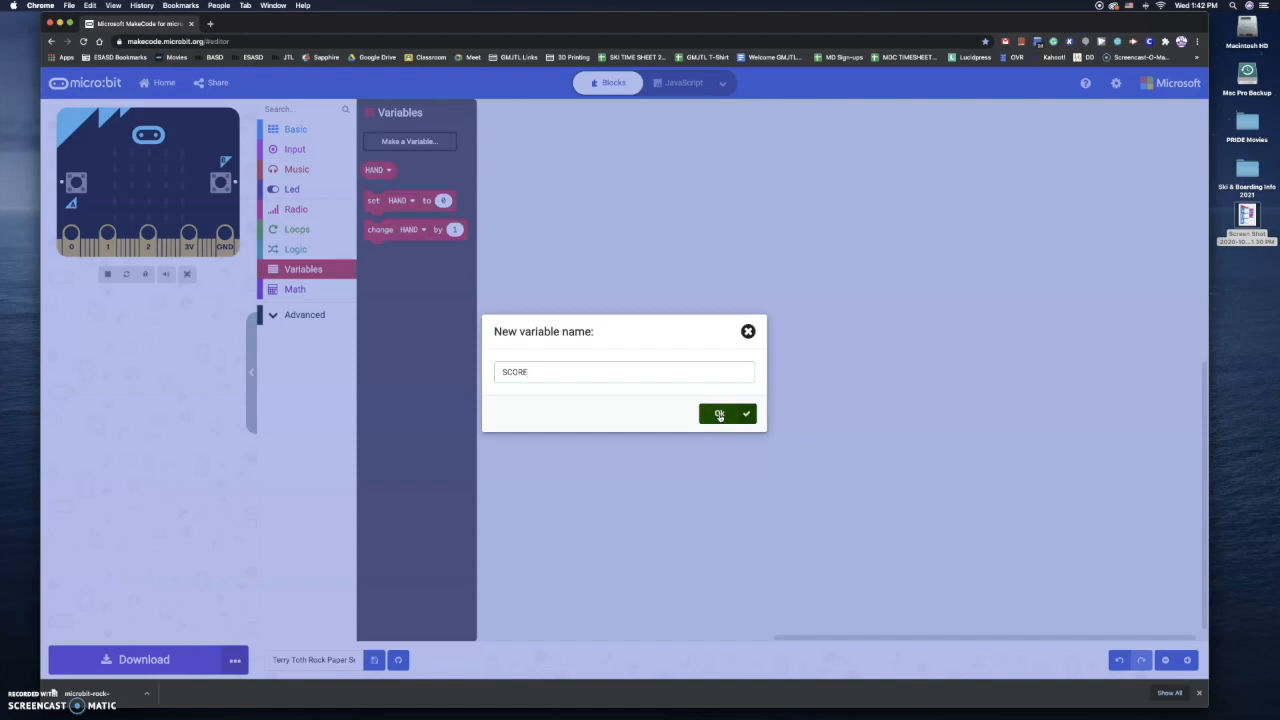
click(719, 414)
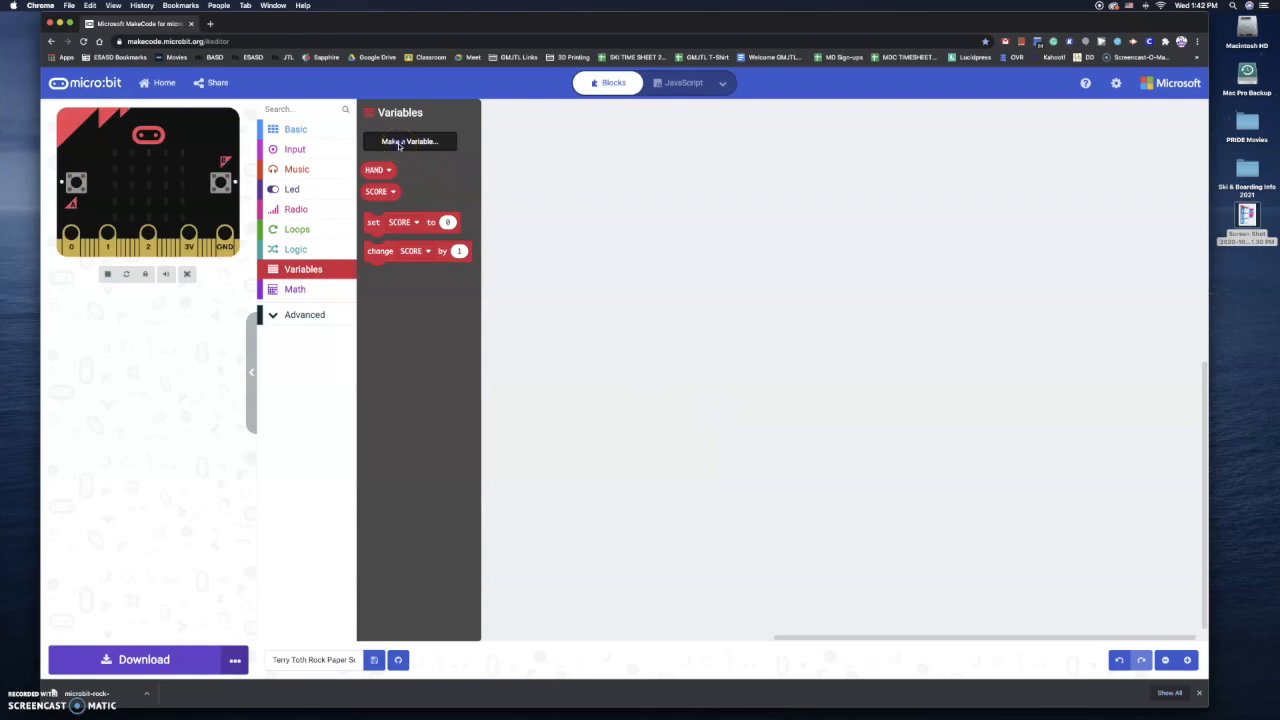
click(409, 141)
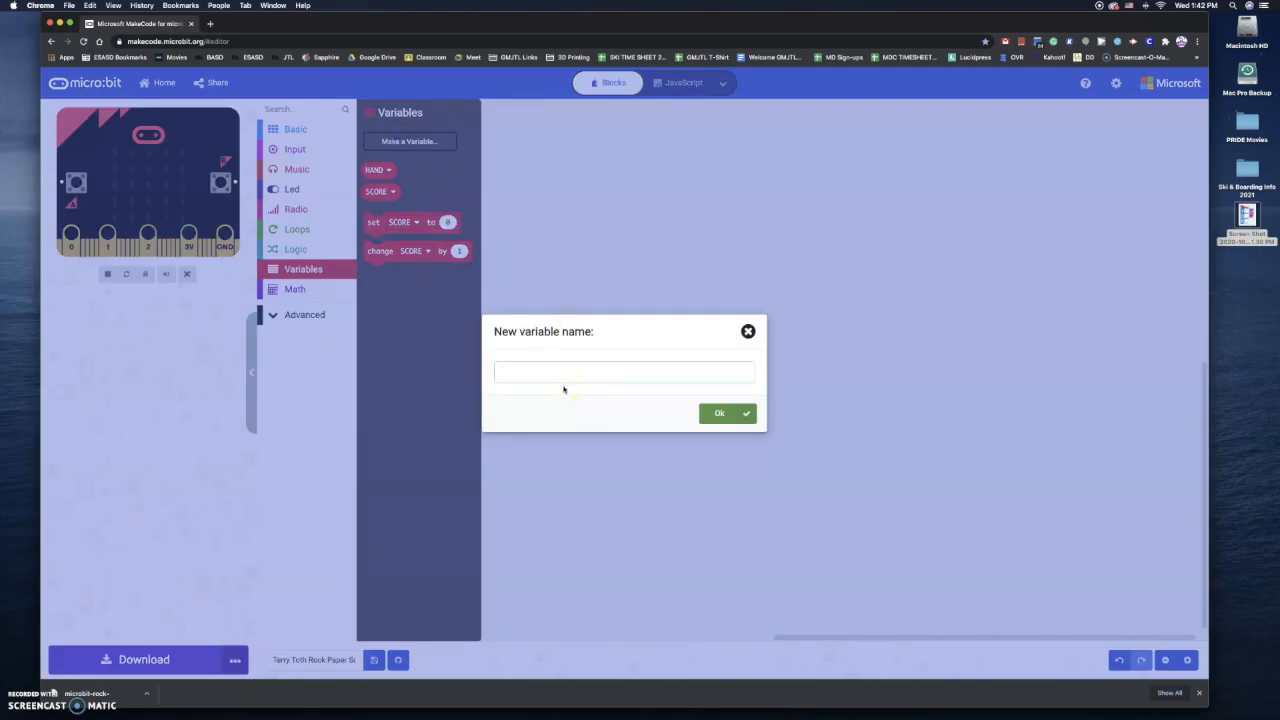
text(#)
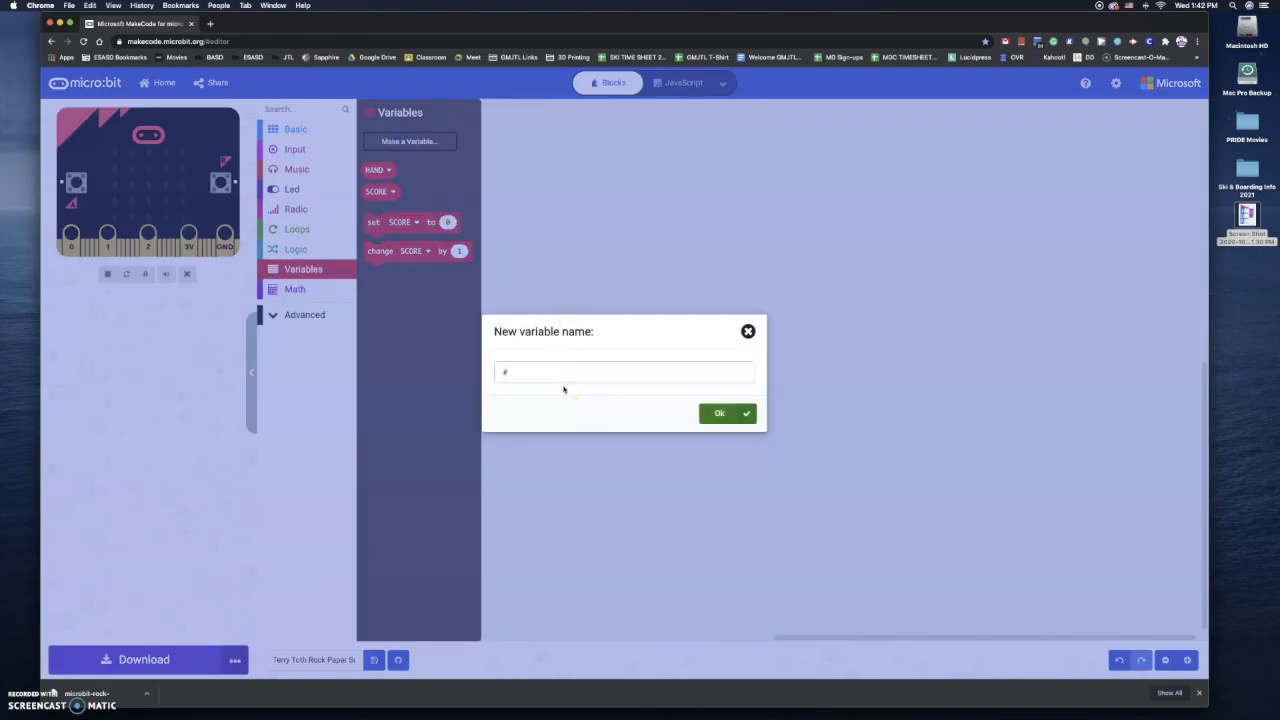
text(Games)
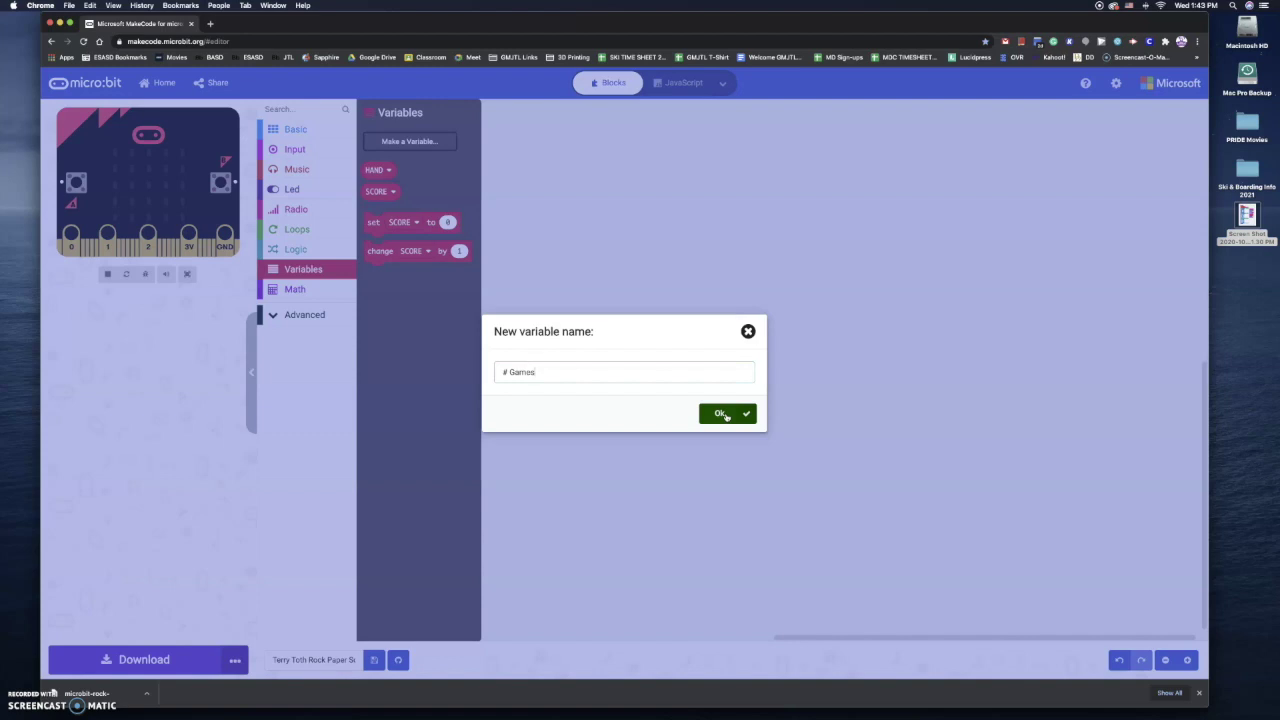
click(722, 413)
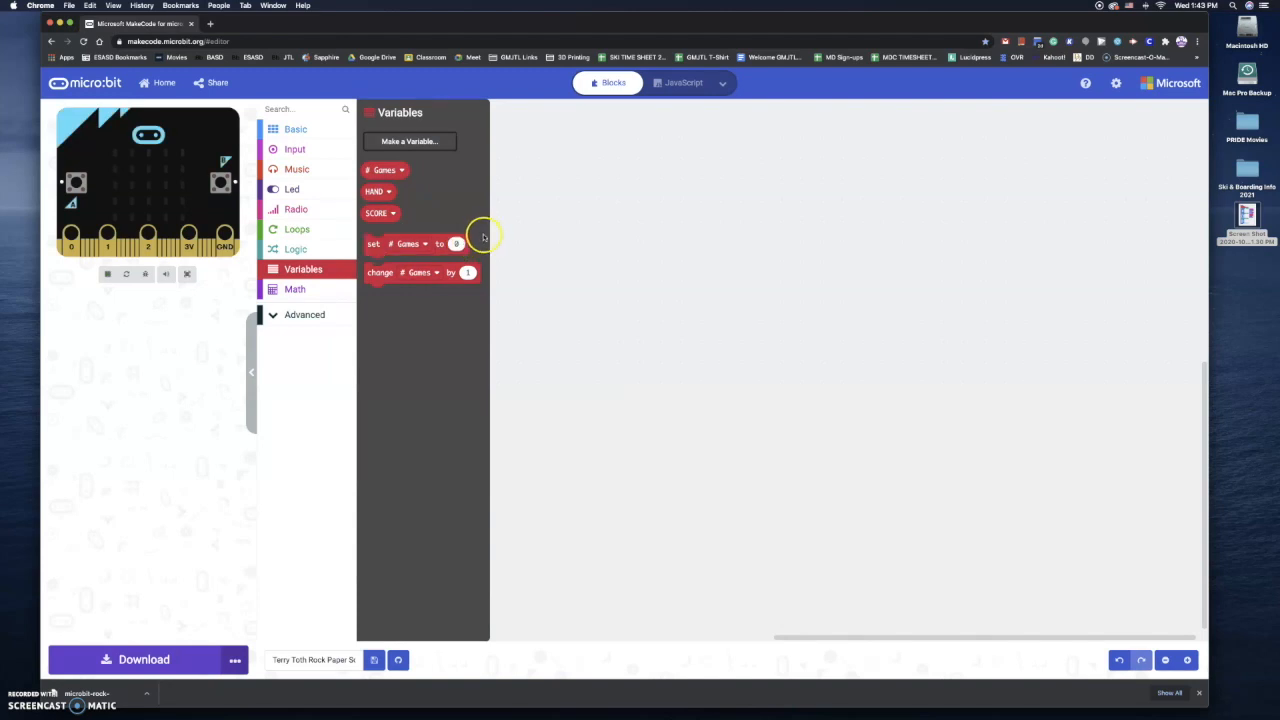
- Place an on shake event containing 'change # Games by 1' followed by 'set HAND to 0'
click(295, 149)
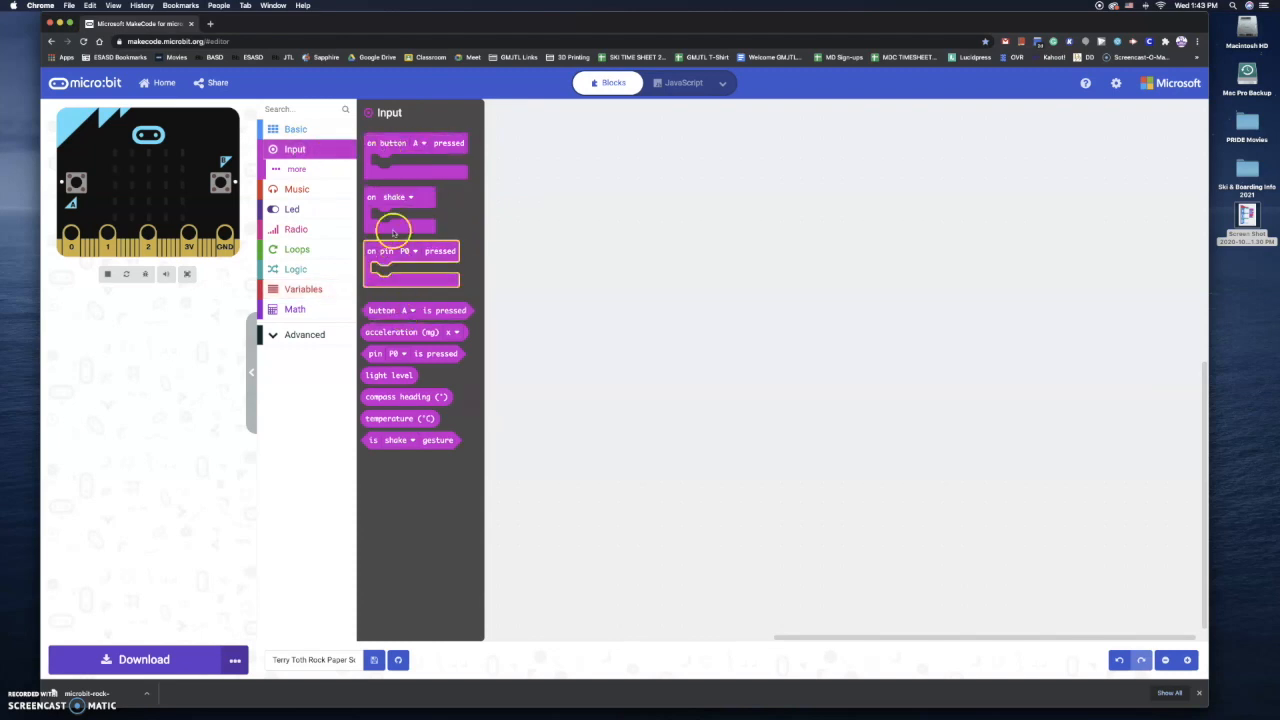
drag(400, 197, 453, 180)
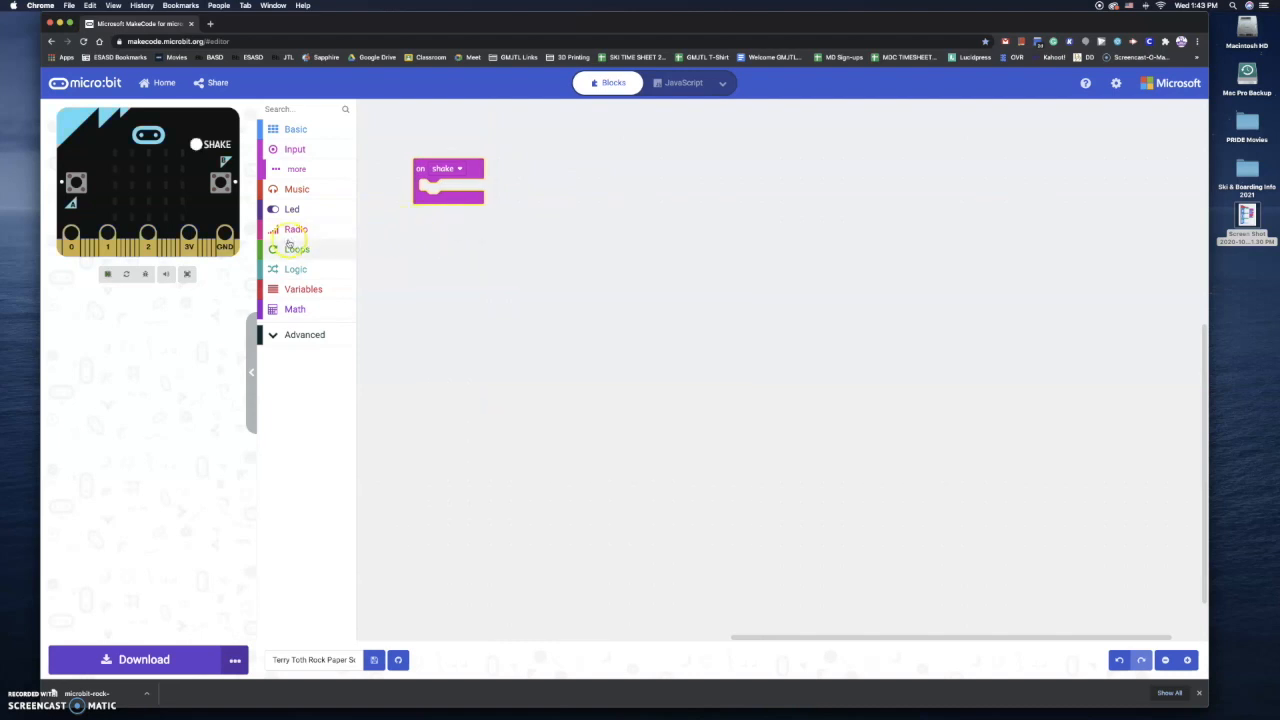
mouse_move(296, 190)
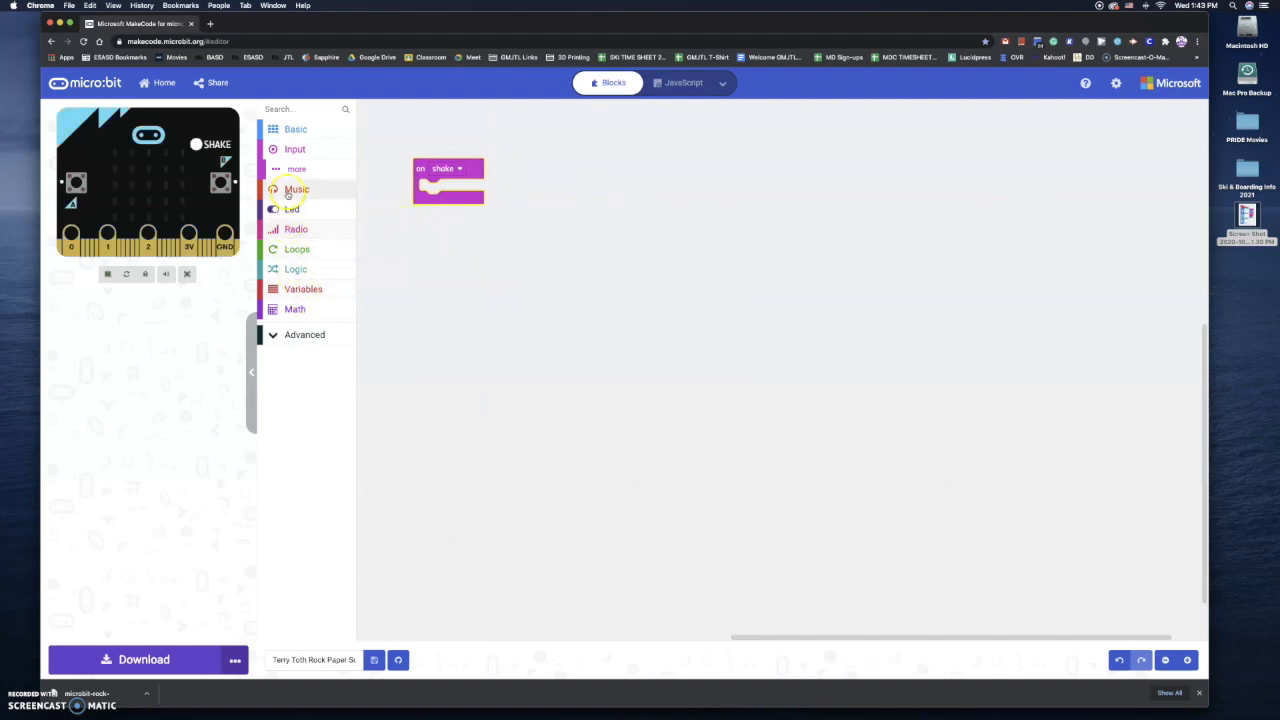
click(303, 289)
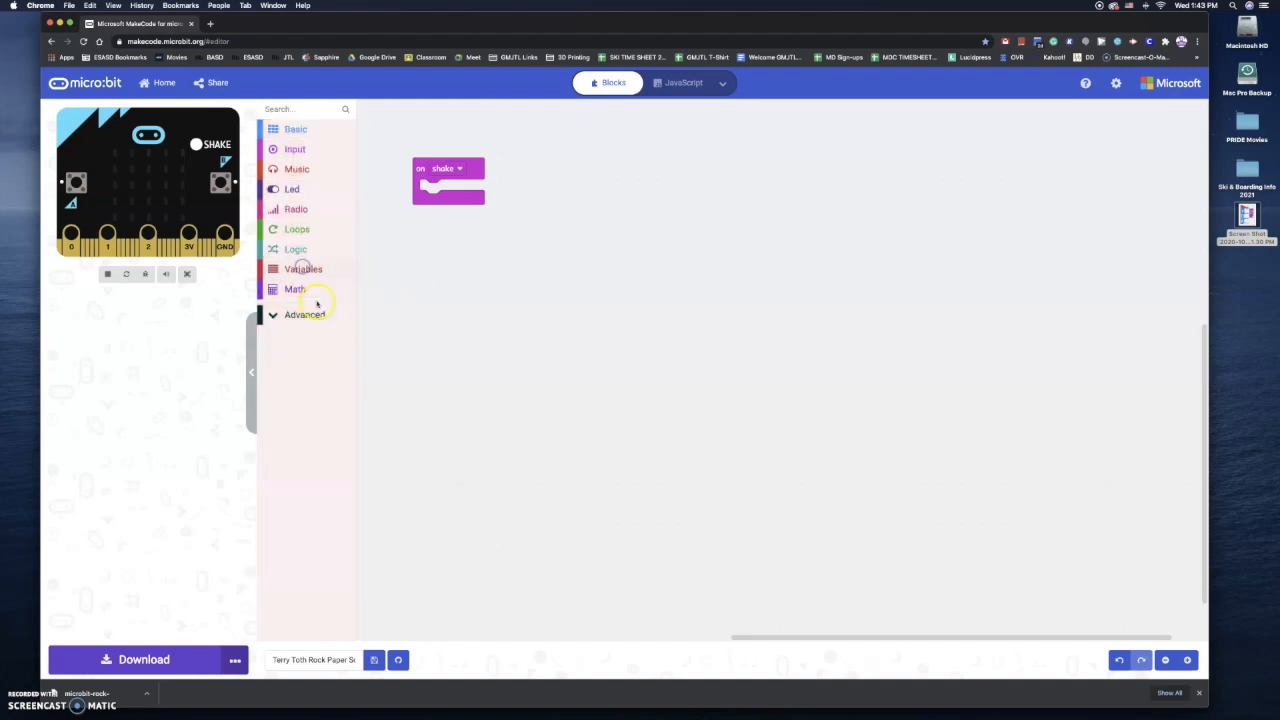
click(303, 268)
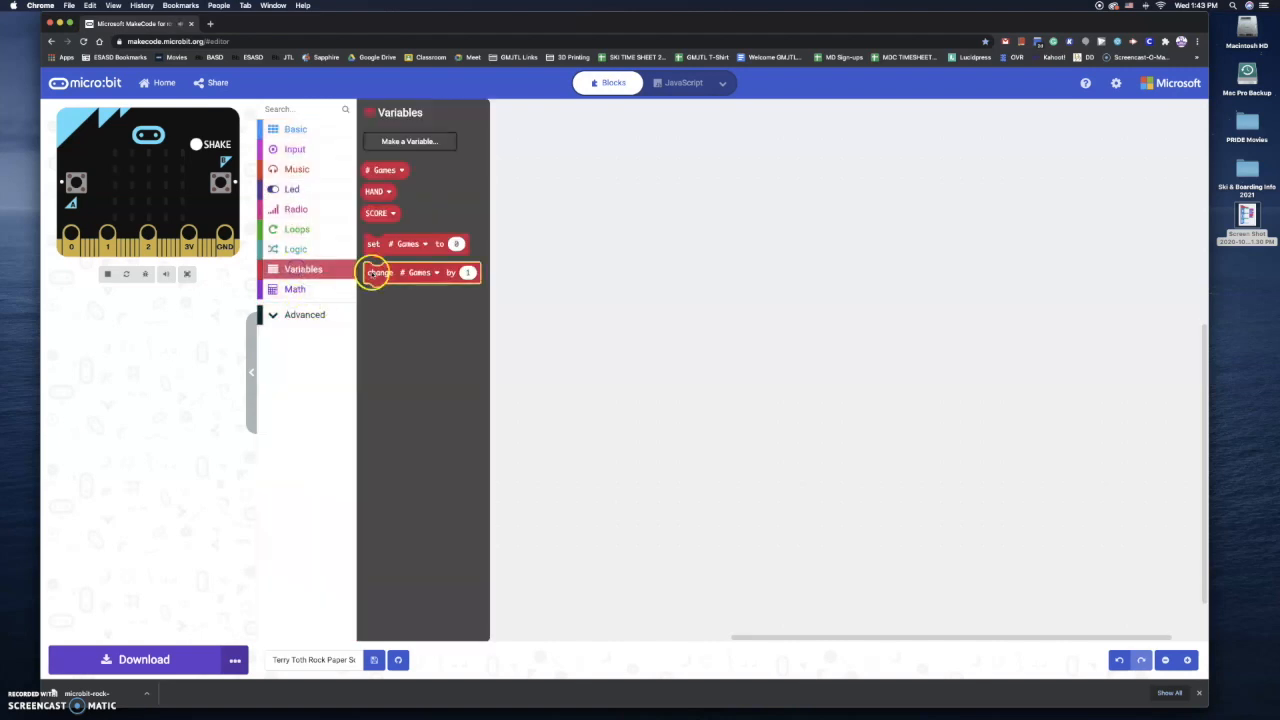
drag(418, 272, 450, 188)
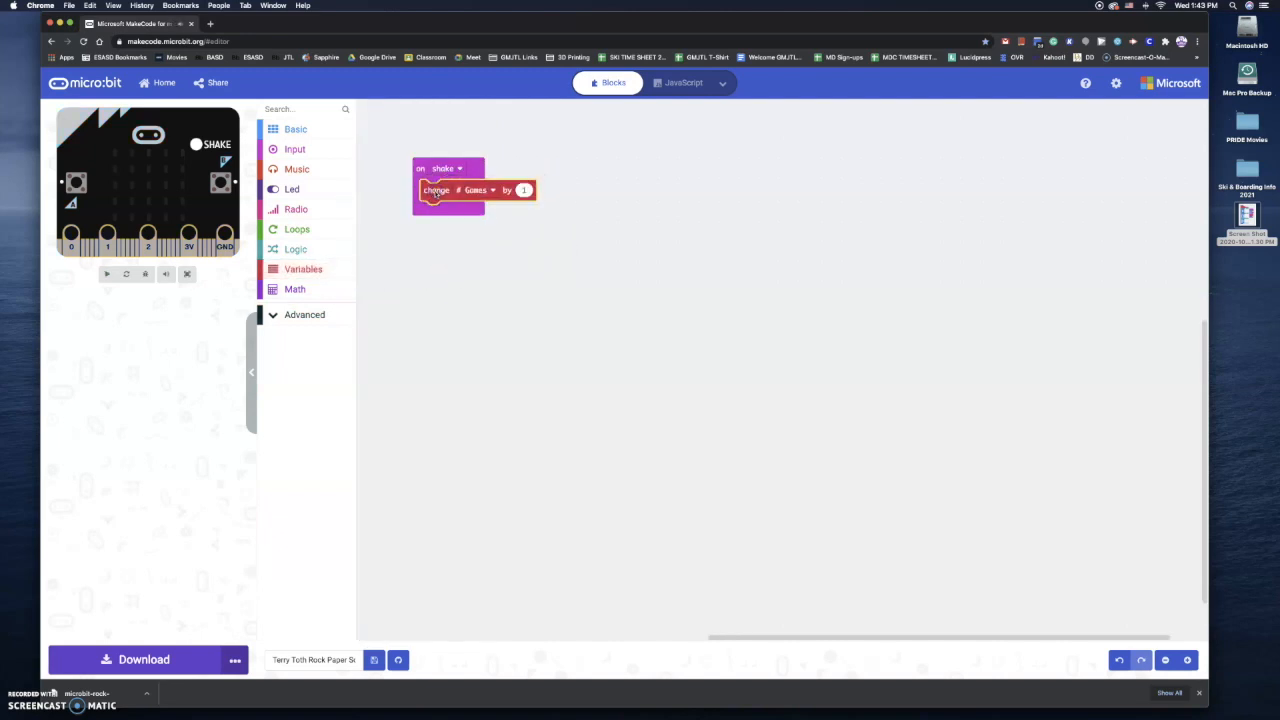
click(106, 273)
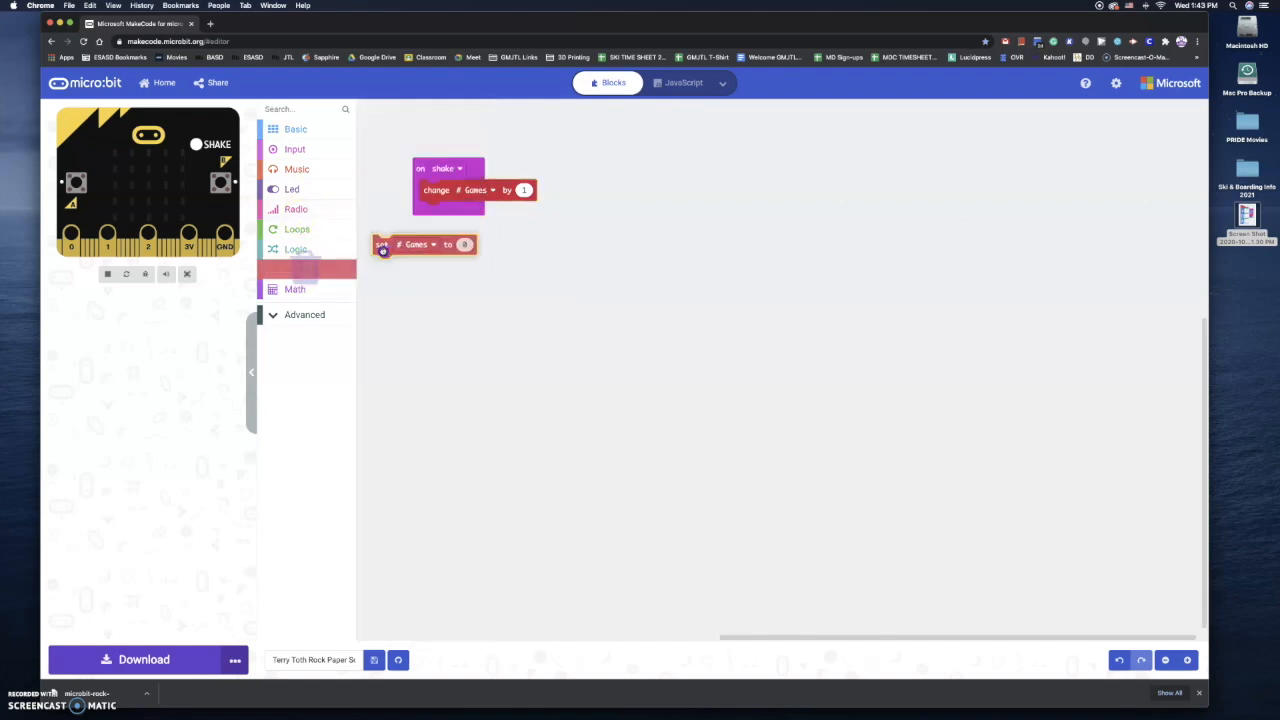
drag(425, 244, 470, 211)
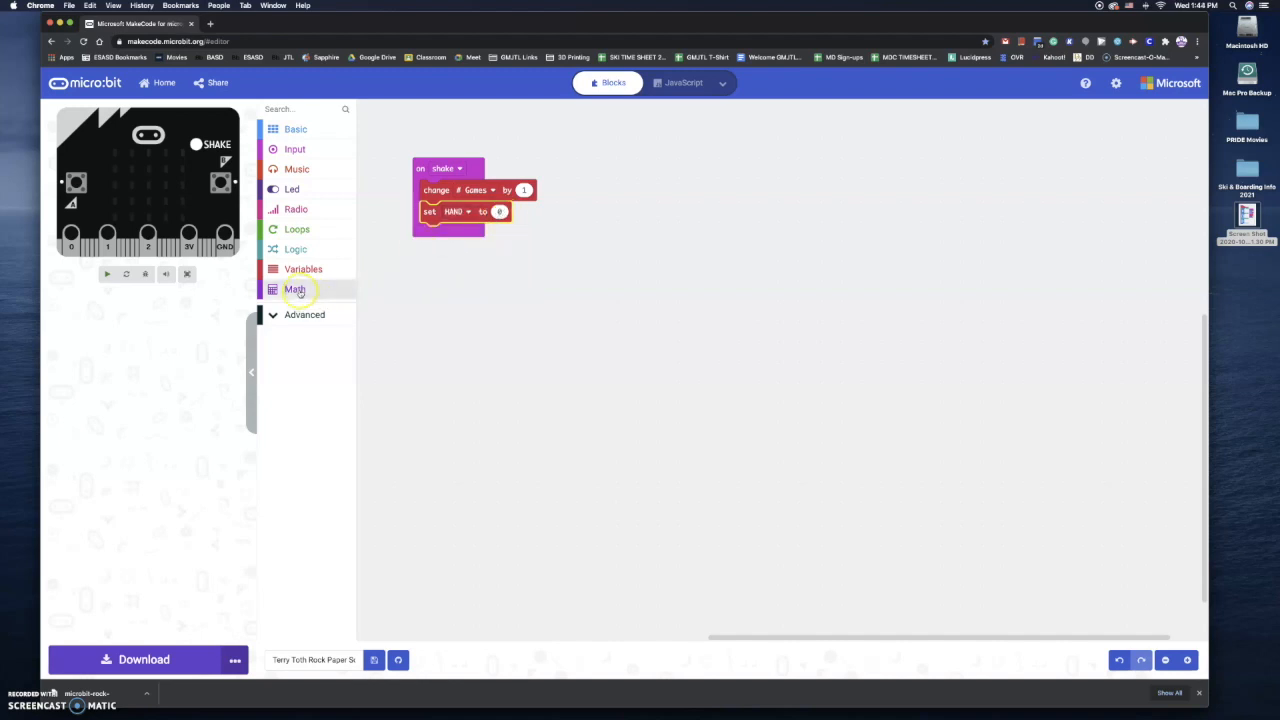
- Plug a pick random block, ranging 1 to 3, into the set HAND value
click(294, 289)
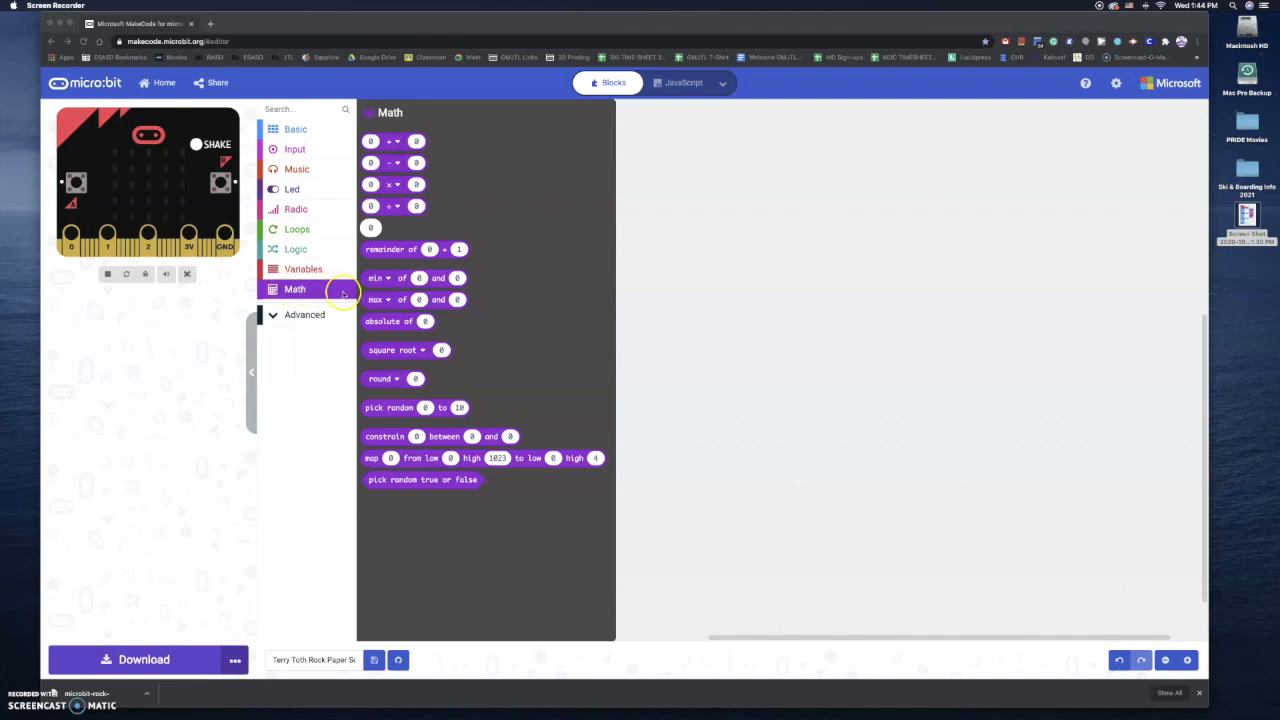
mouse_move(435, 408)
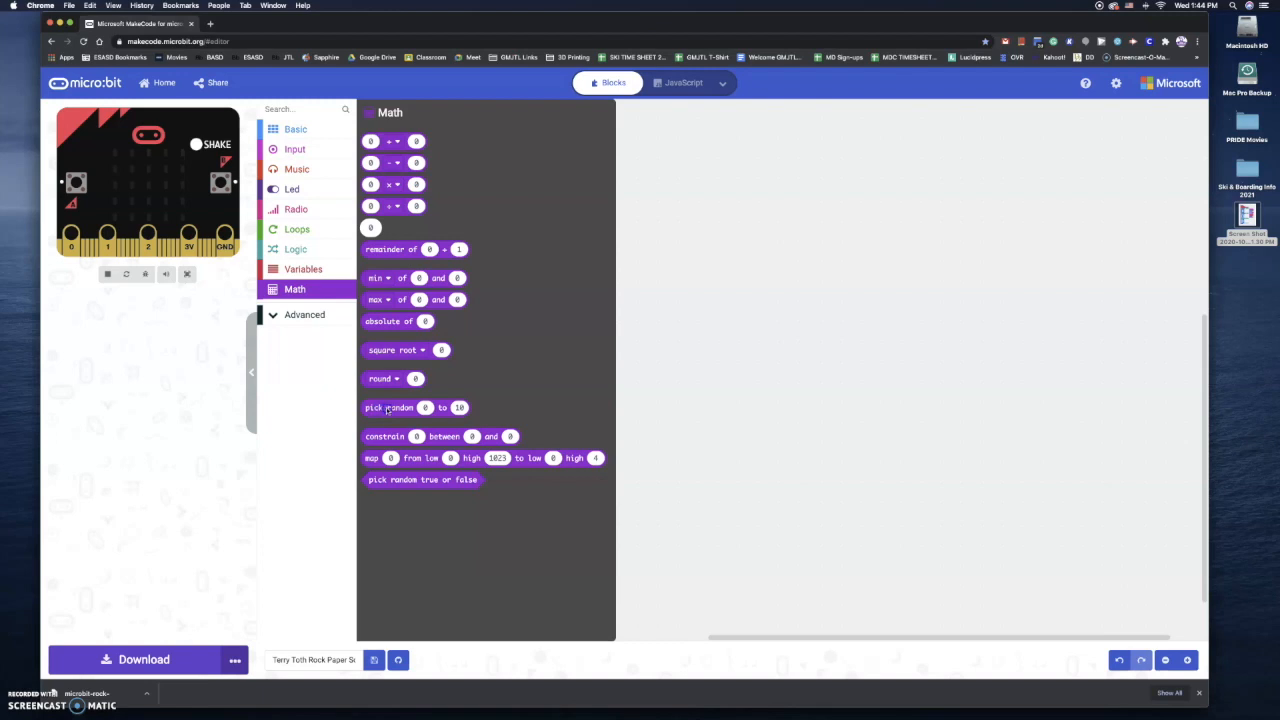
drag(389, 407, 487, 404)
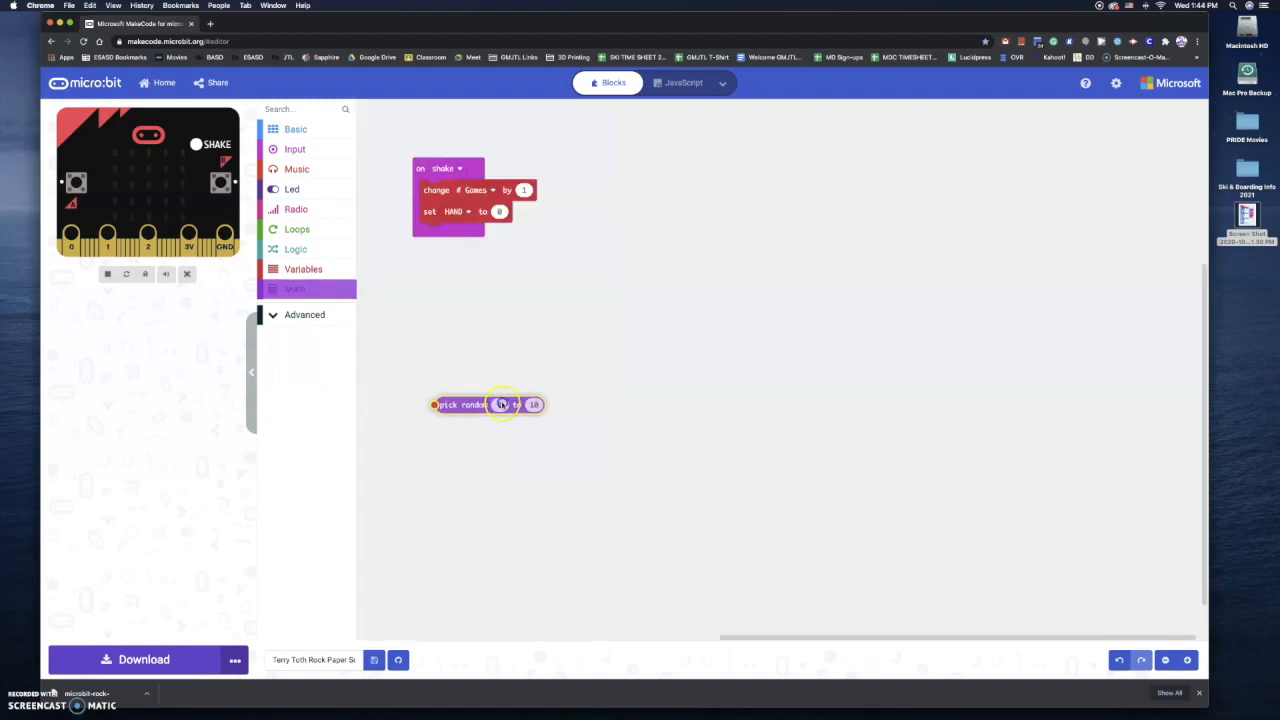
drag(487, 404, 547, 250)
text(3)
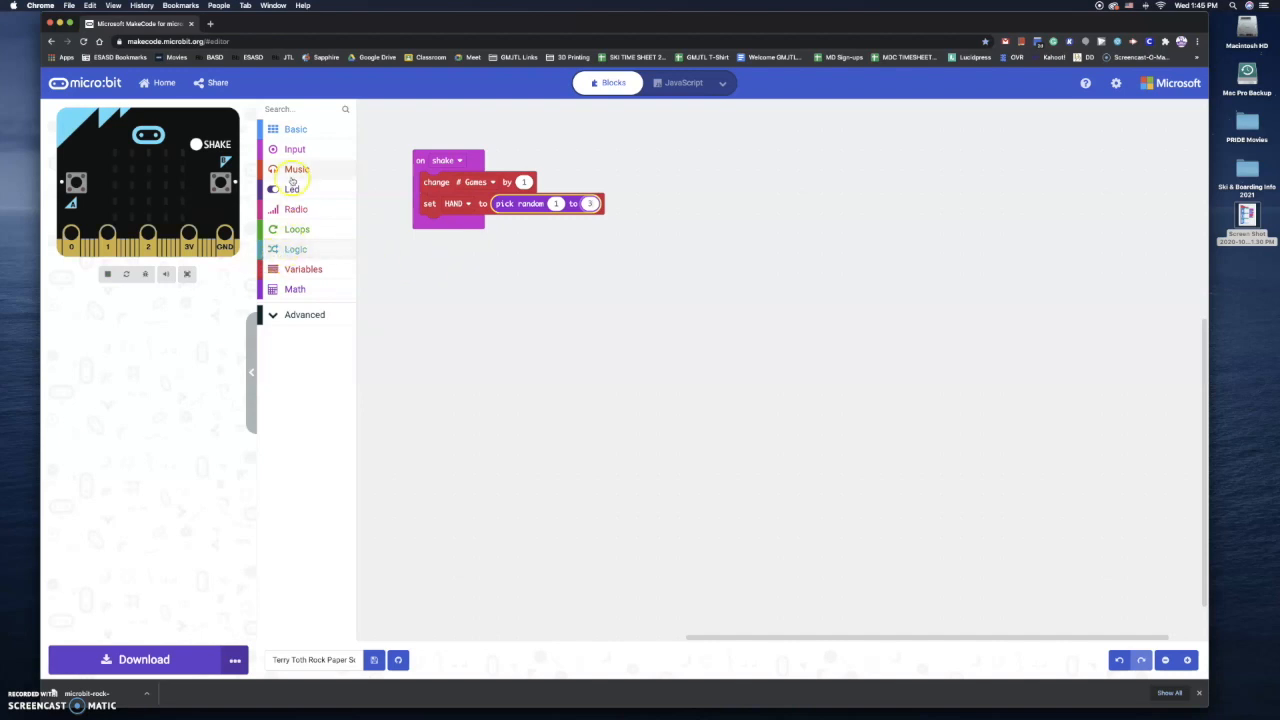
mouse_move(294, 249)
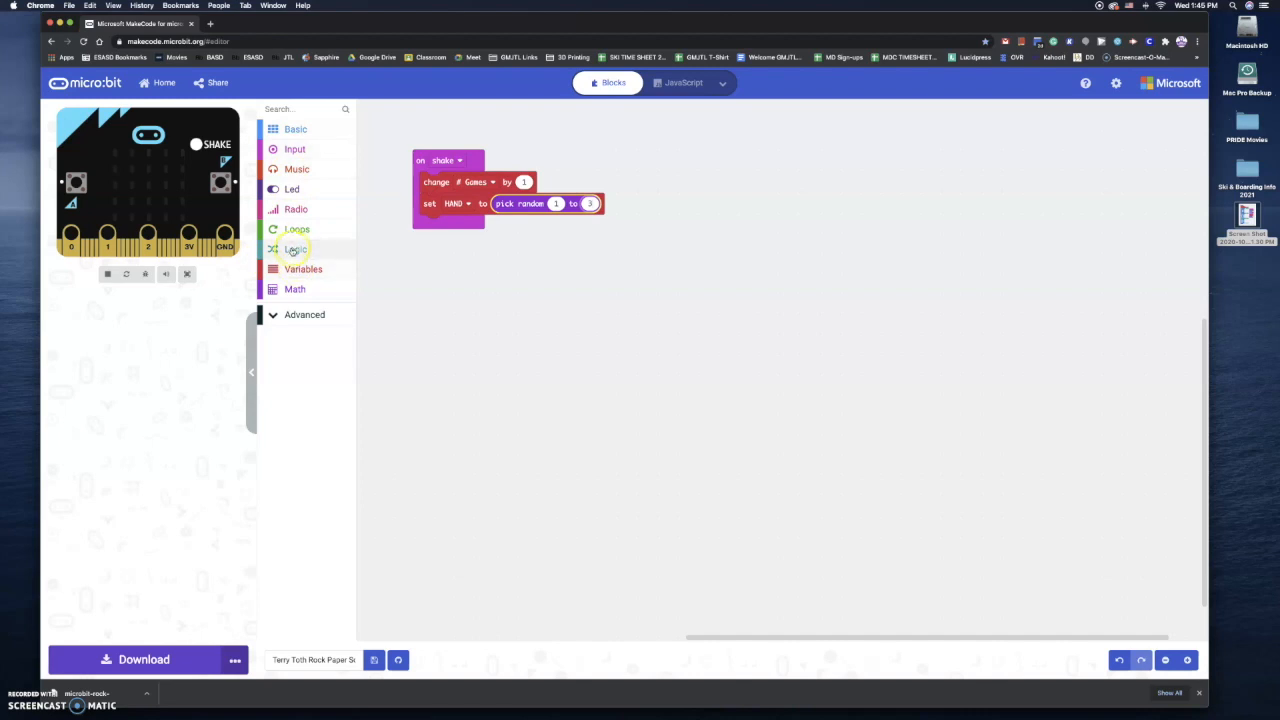
- Add an if block comparing HAND = 1 inside the shake handler
click(295, 249)
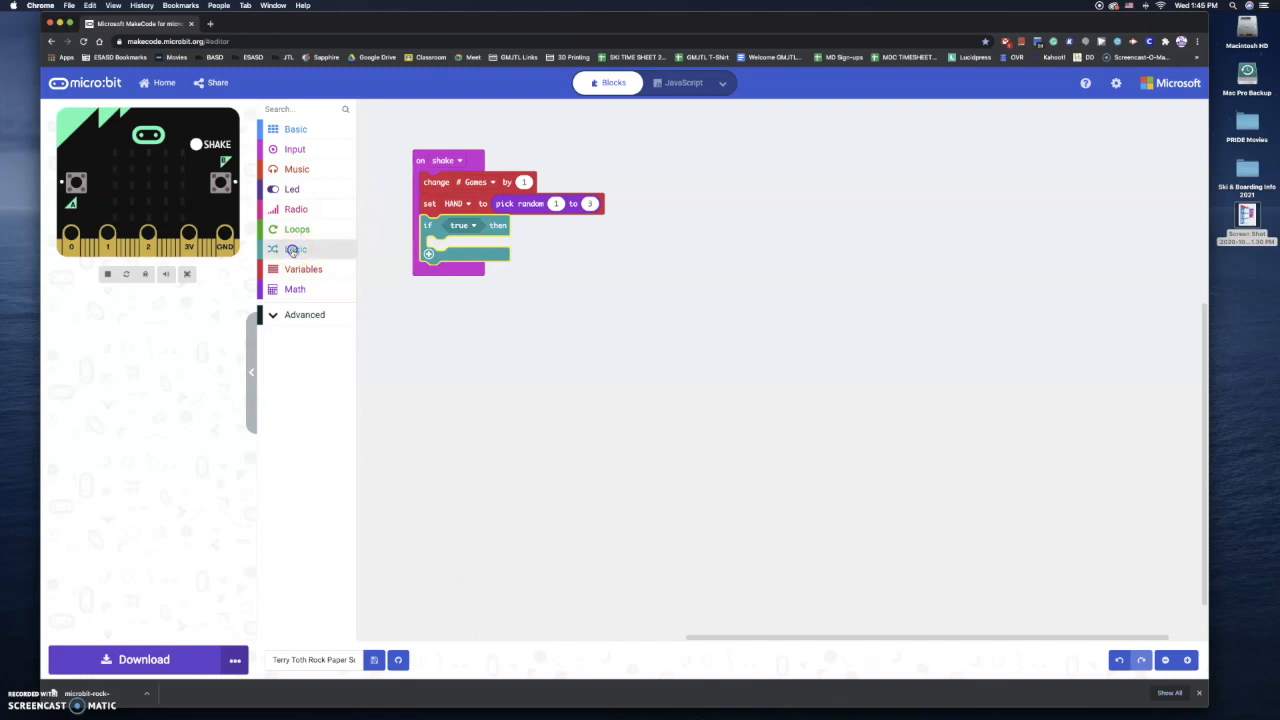
click(295, 249)
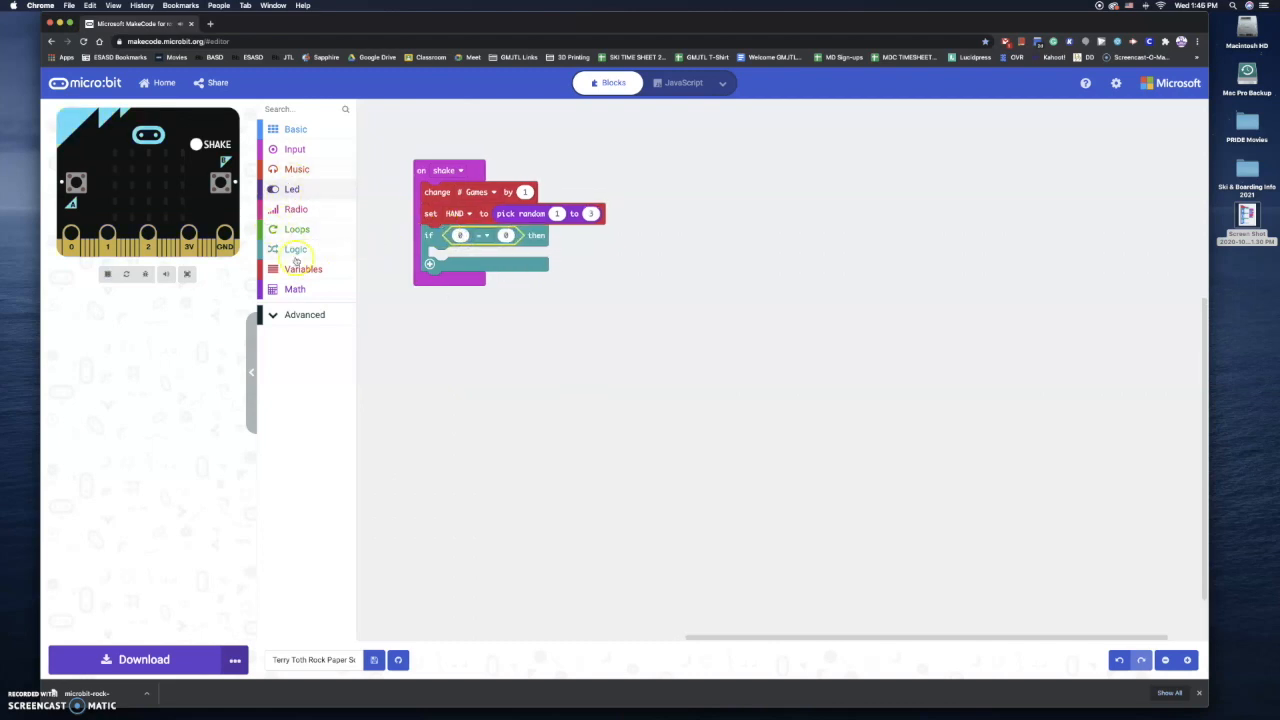
click(295, 268)
text(1)
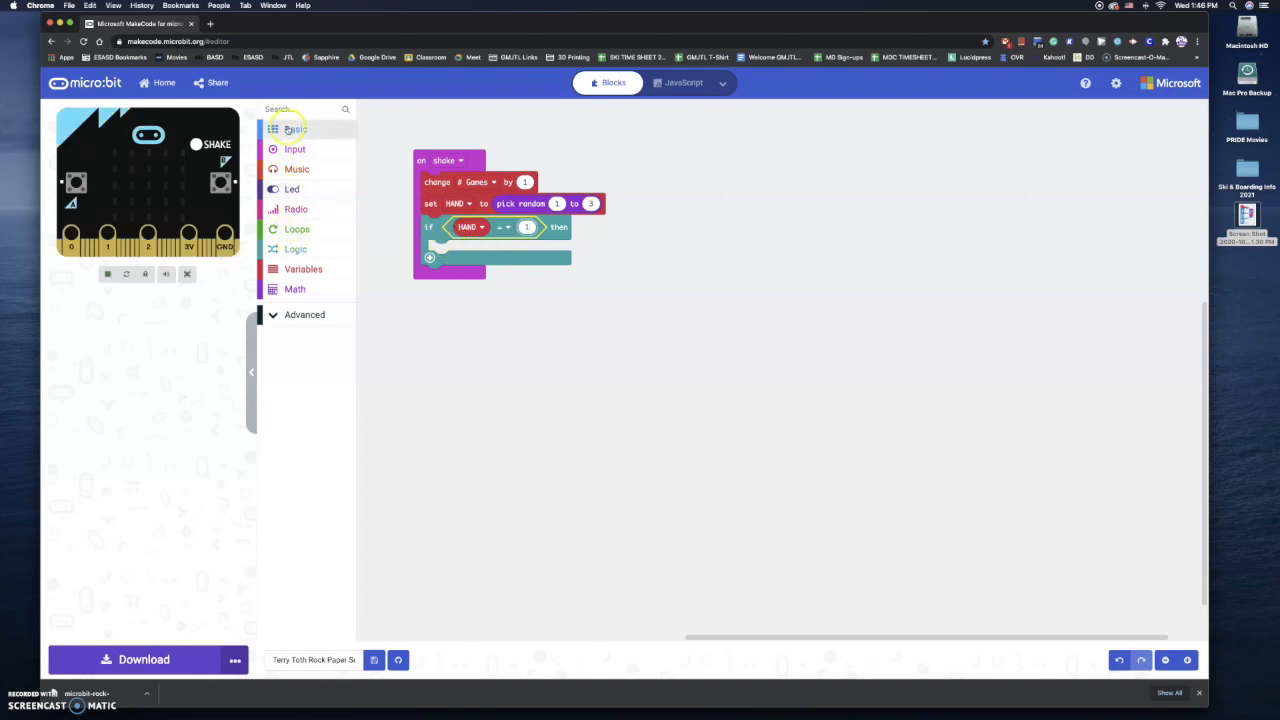
- Put a show leds block drawing a small centre square in the if, and add an else
click(294, 128)
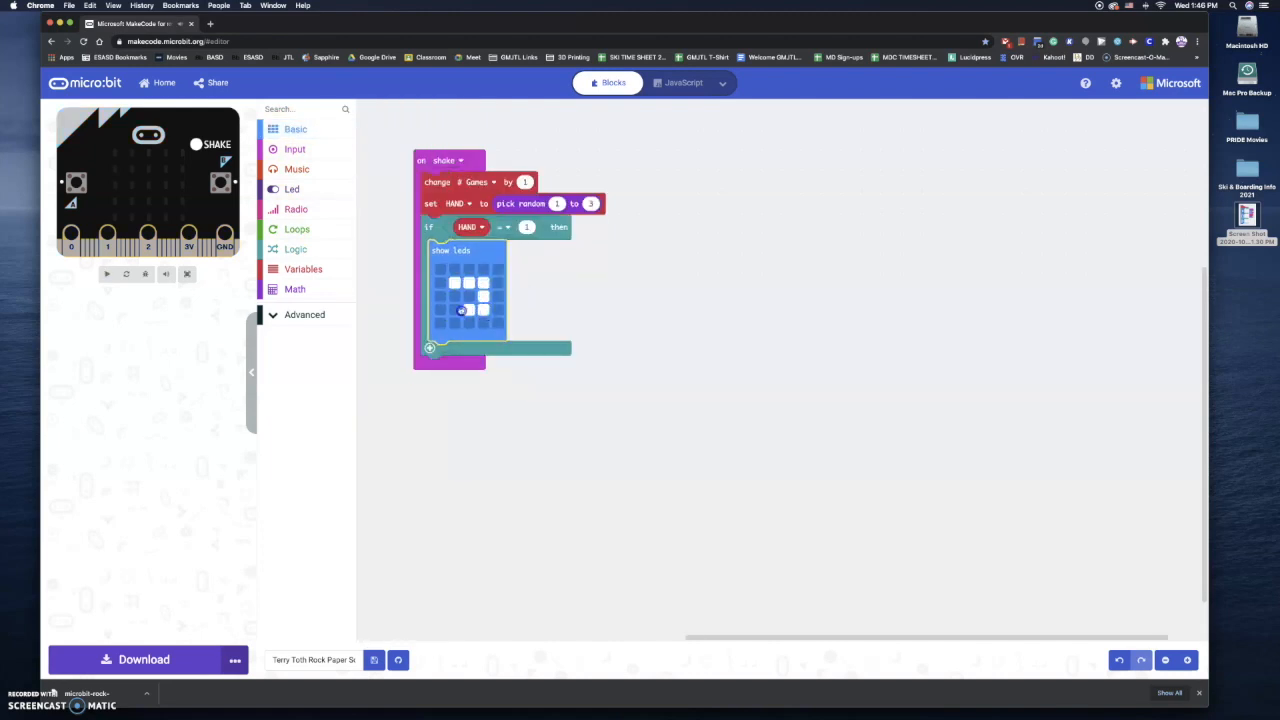
click(470, 297)
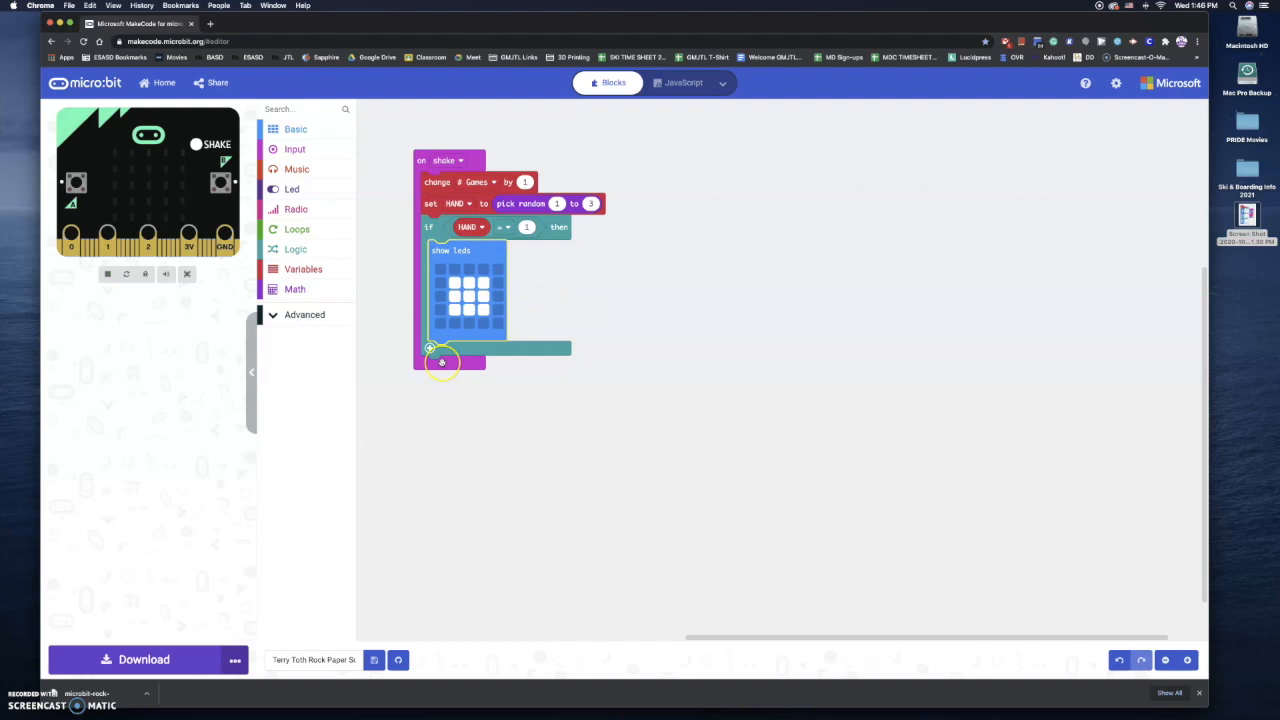
mouse_move(440, 360)
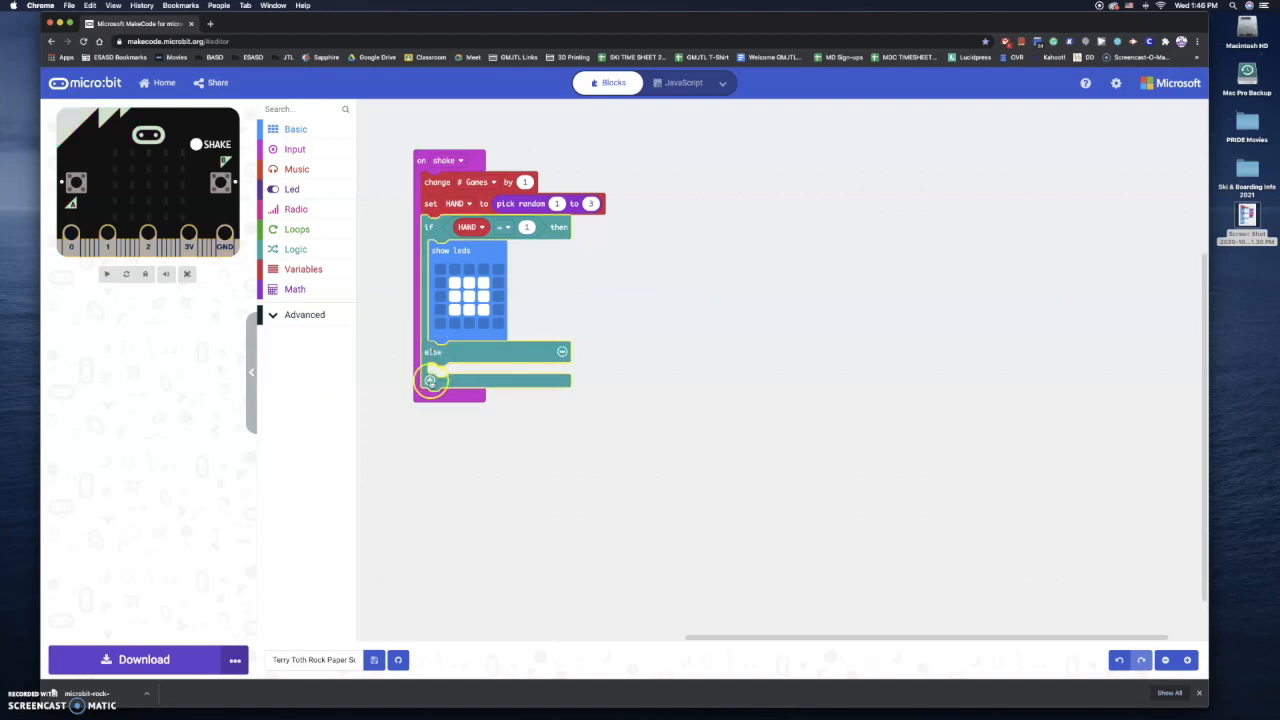
- Add an else if for HAND = 2 showing a hollow outline square
click(430, 380)
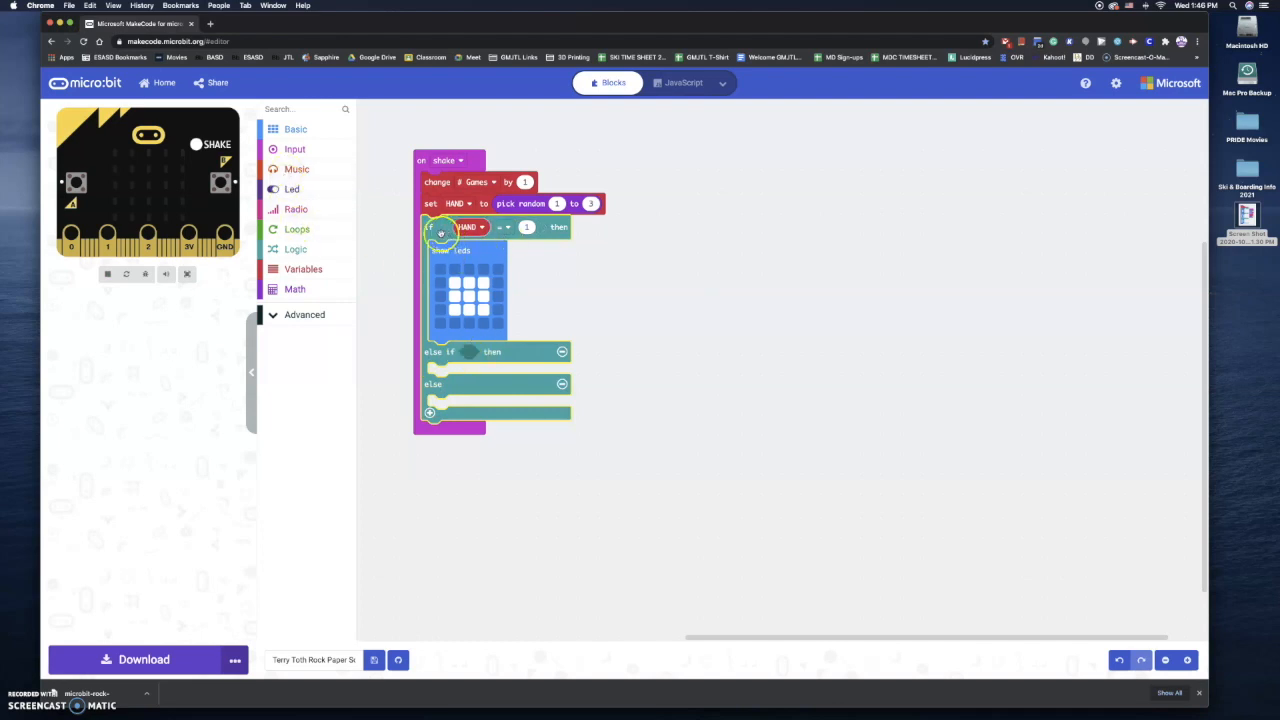
click(295, 249)
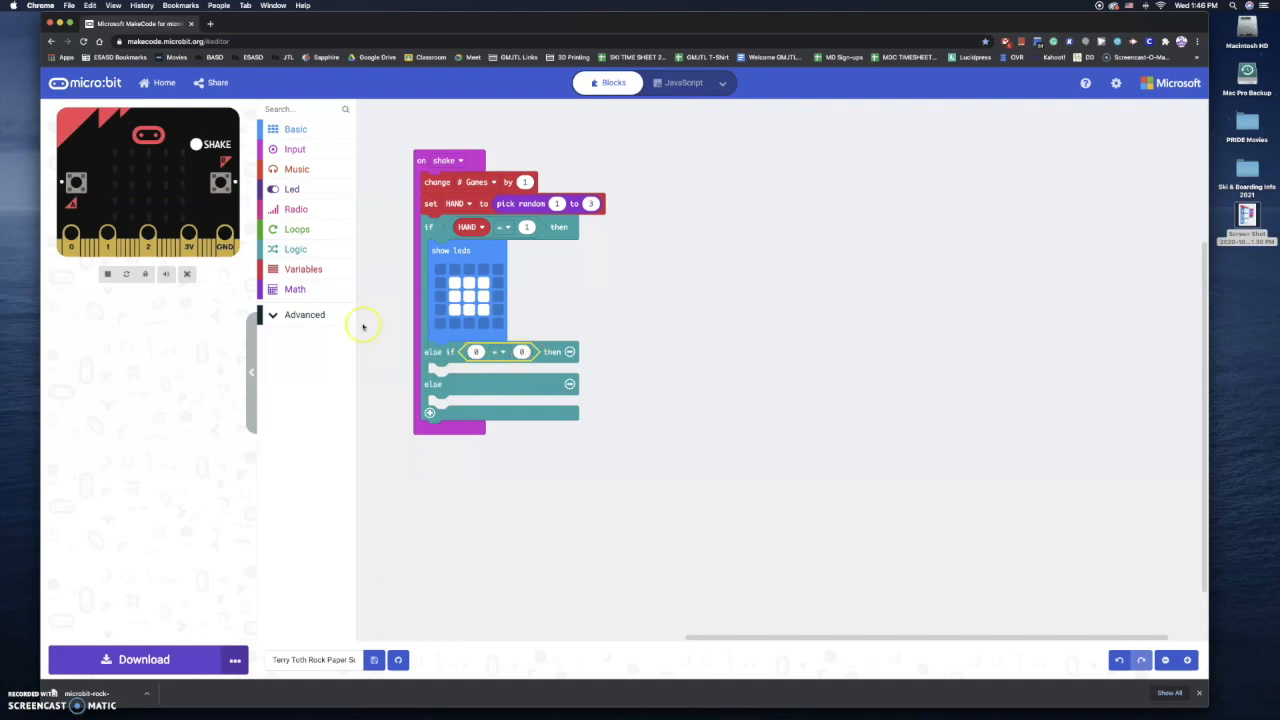
mouse_move(295, 249)
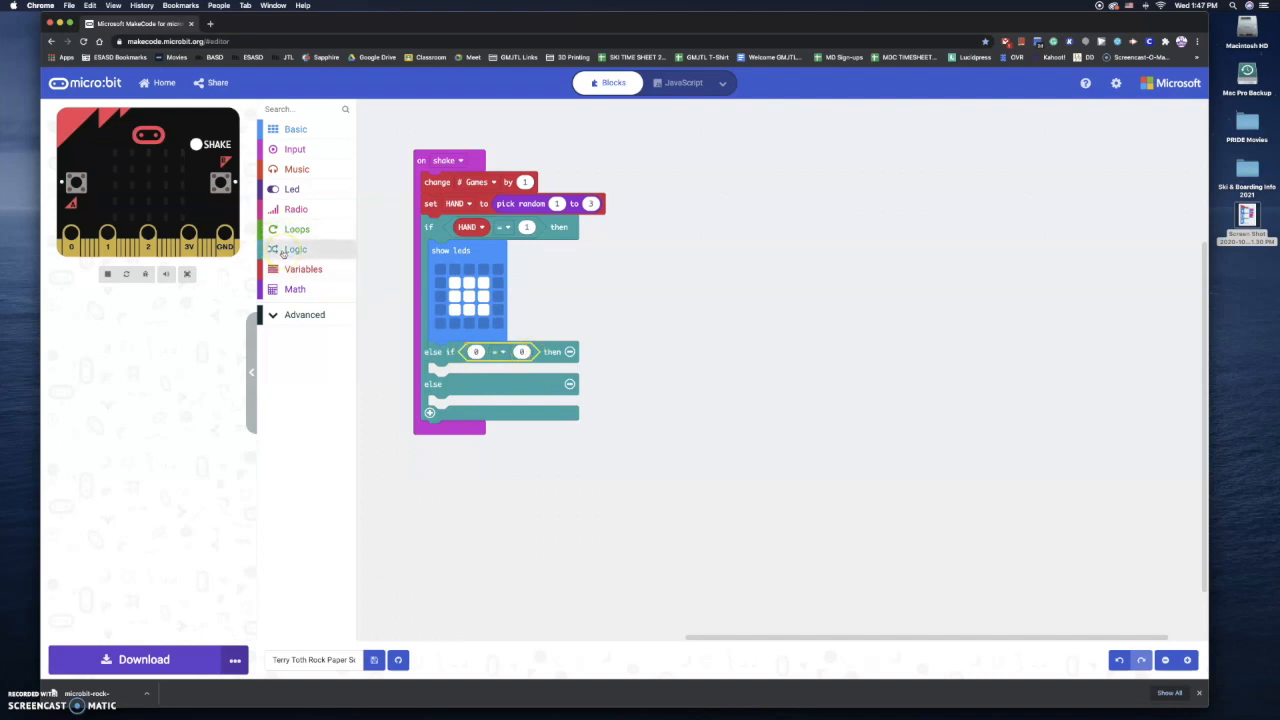
mouse_move(297, 272)
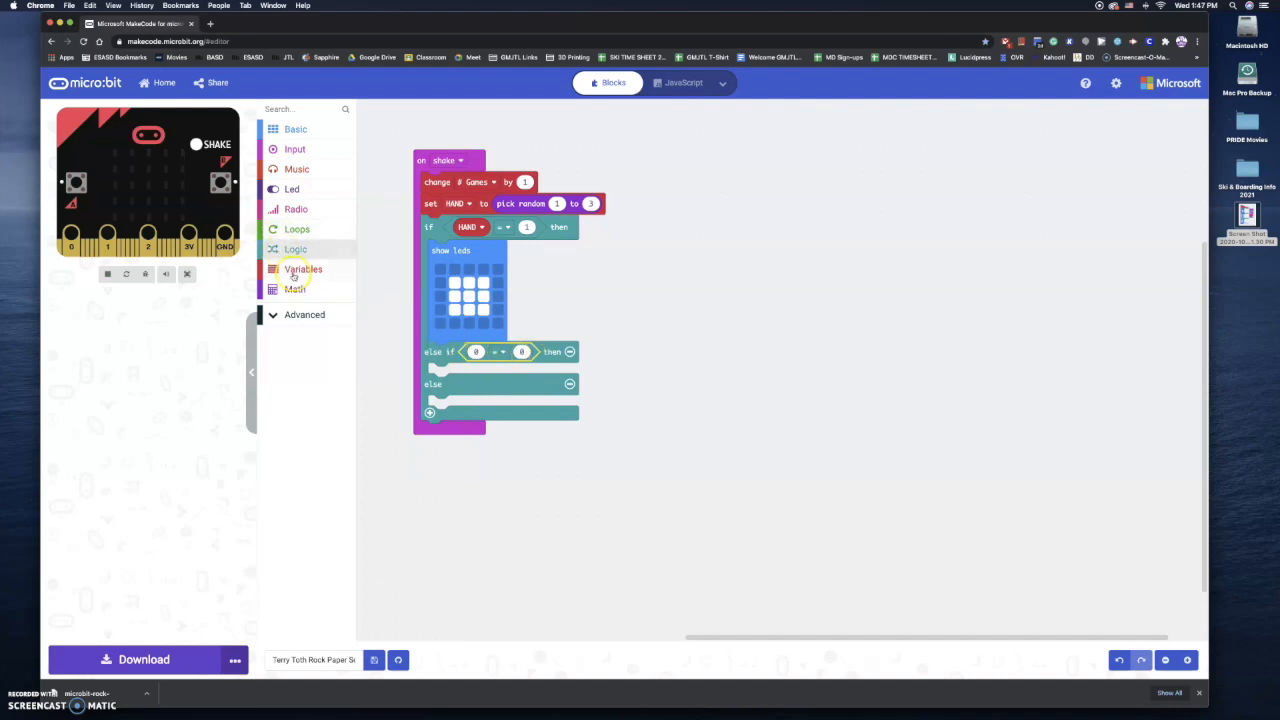
click(303, 268)
text(2)
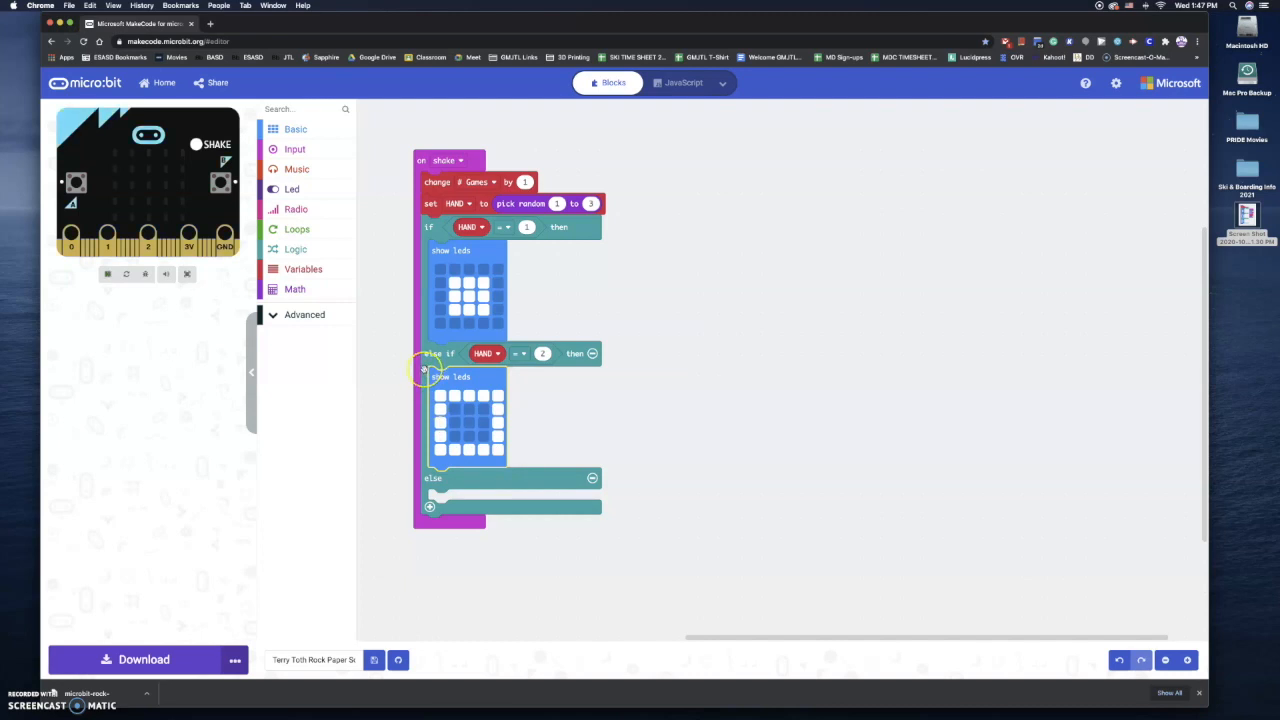
mouse_move(453, 495)
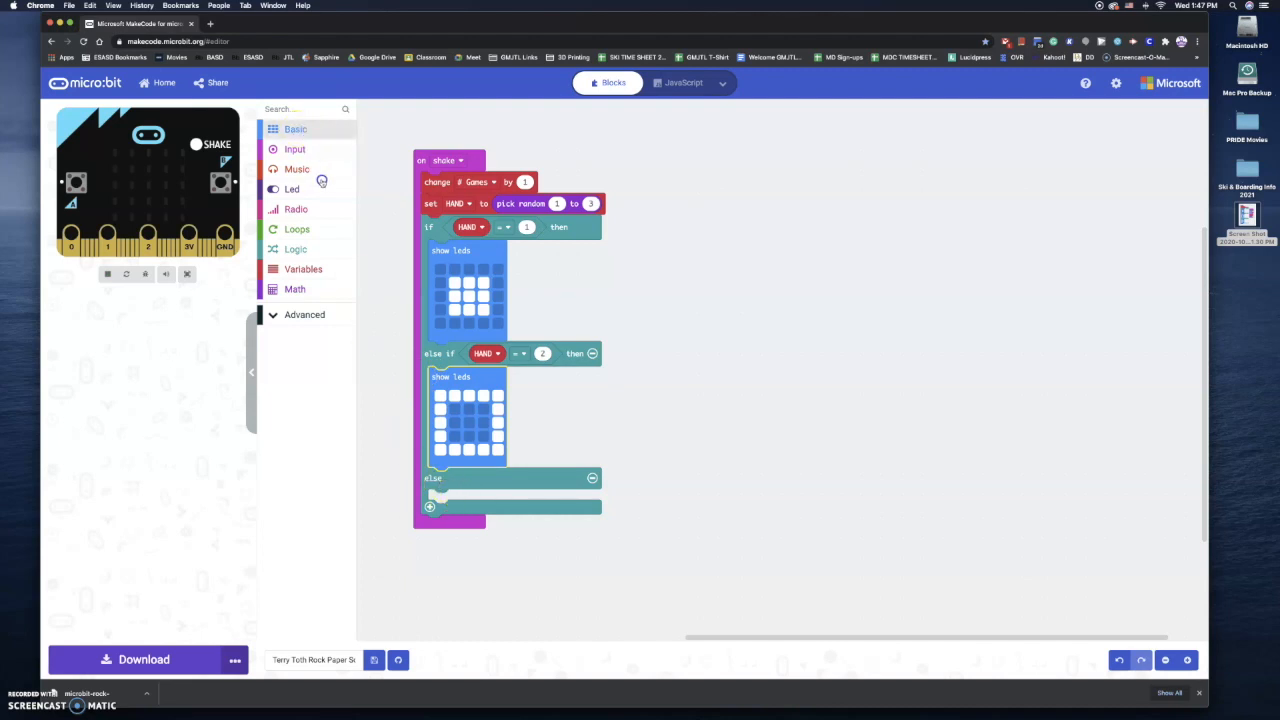
- Draw a scissors shape in the else branch's show leds block
click(294, 128)
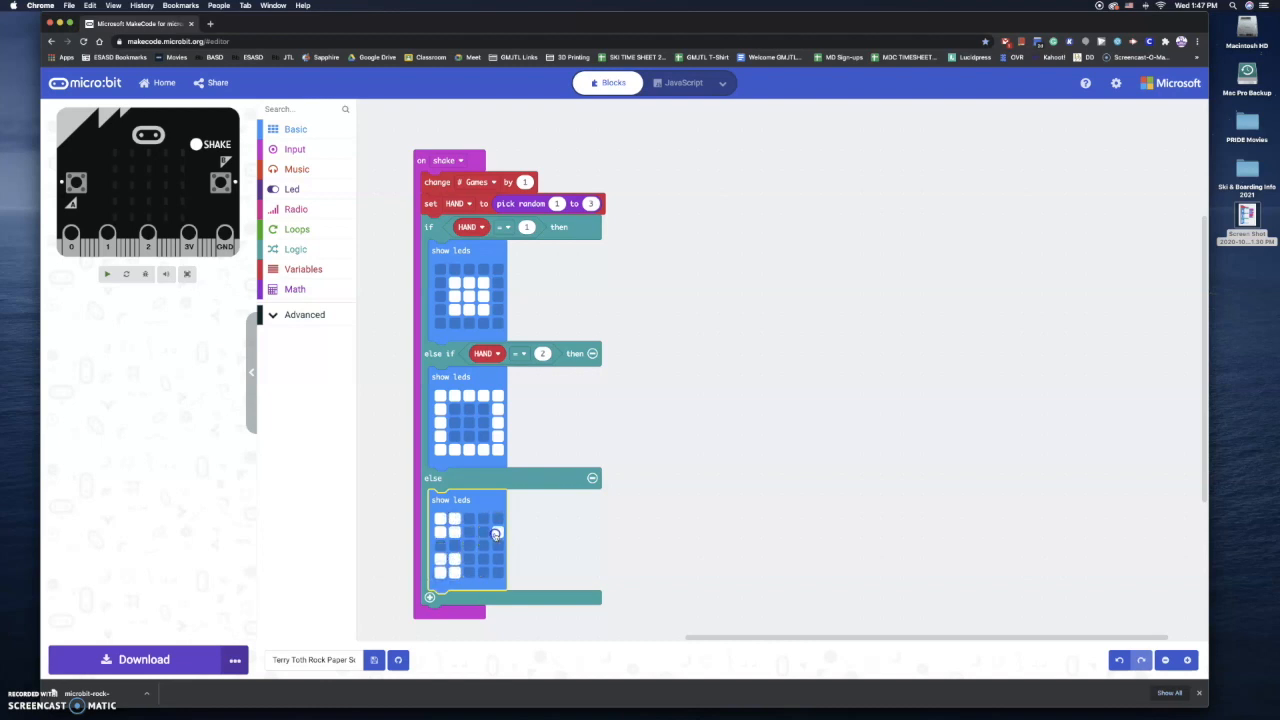
click(460, 545)
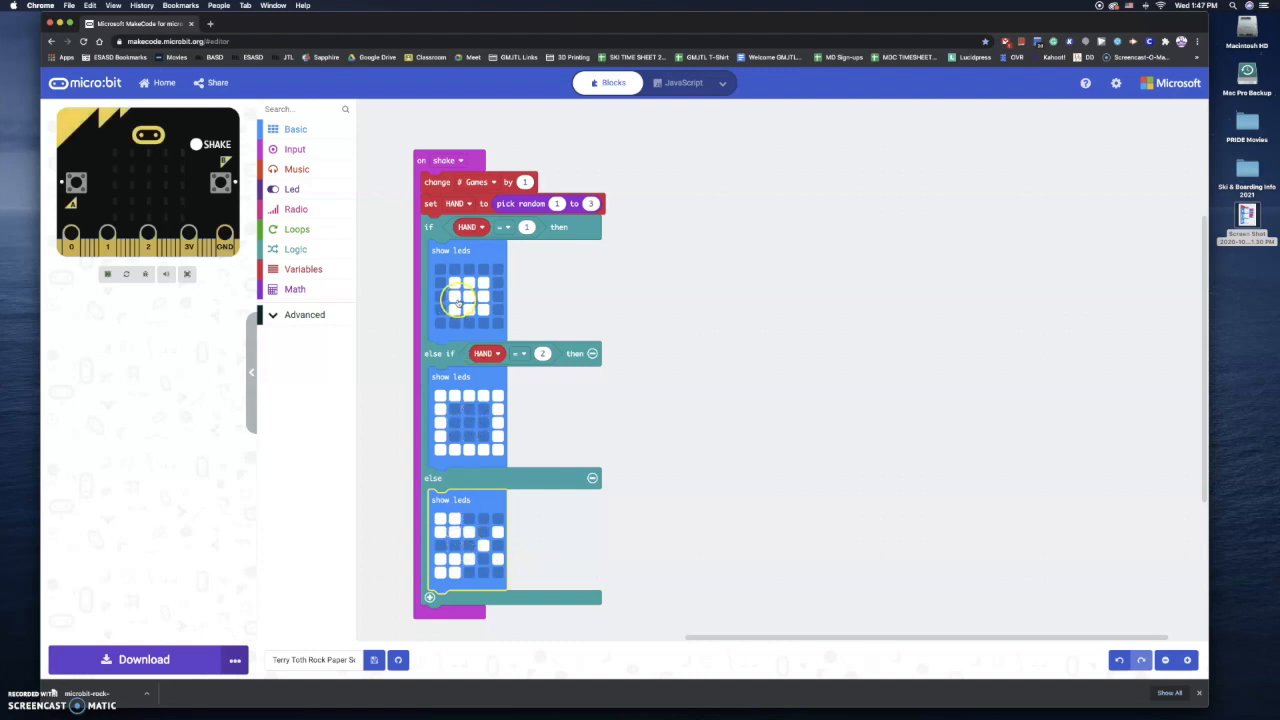
mouse_move(460, 300)
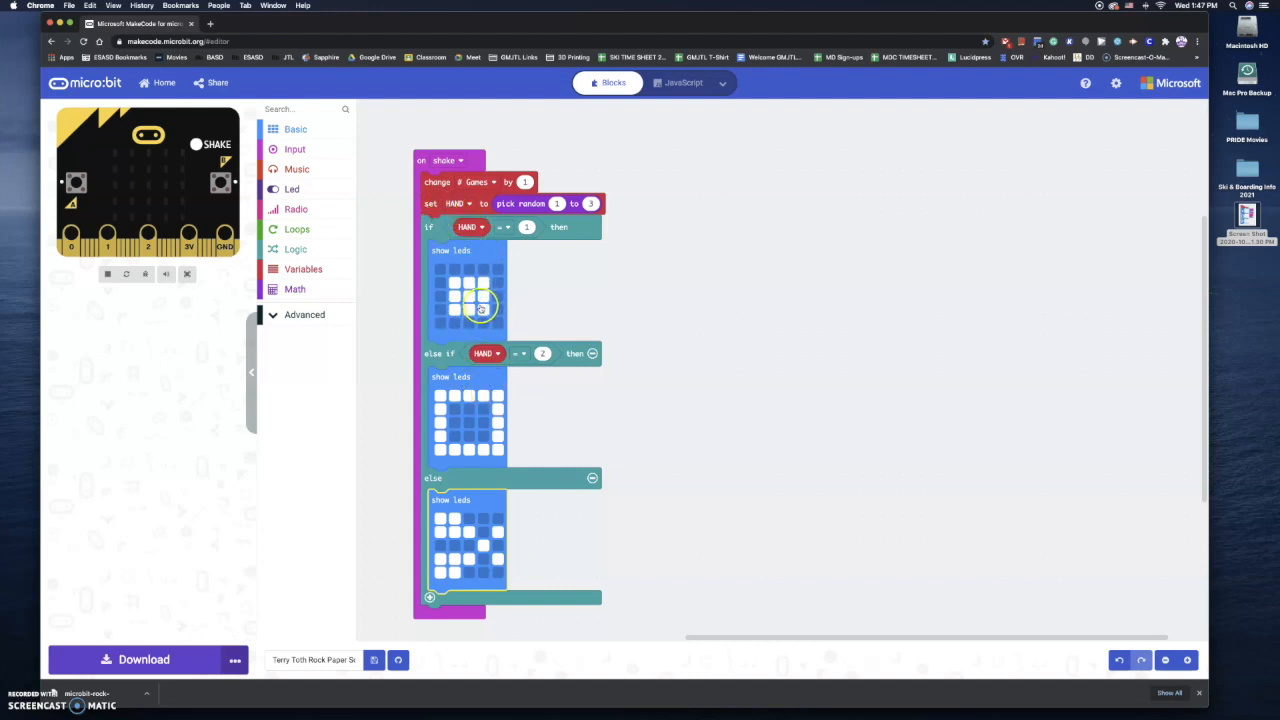
- Drag an empty 'on button A pressed' block onto the workspace
click(480, 307)
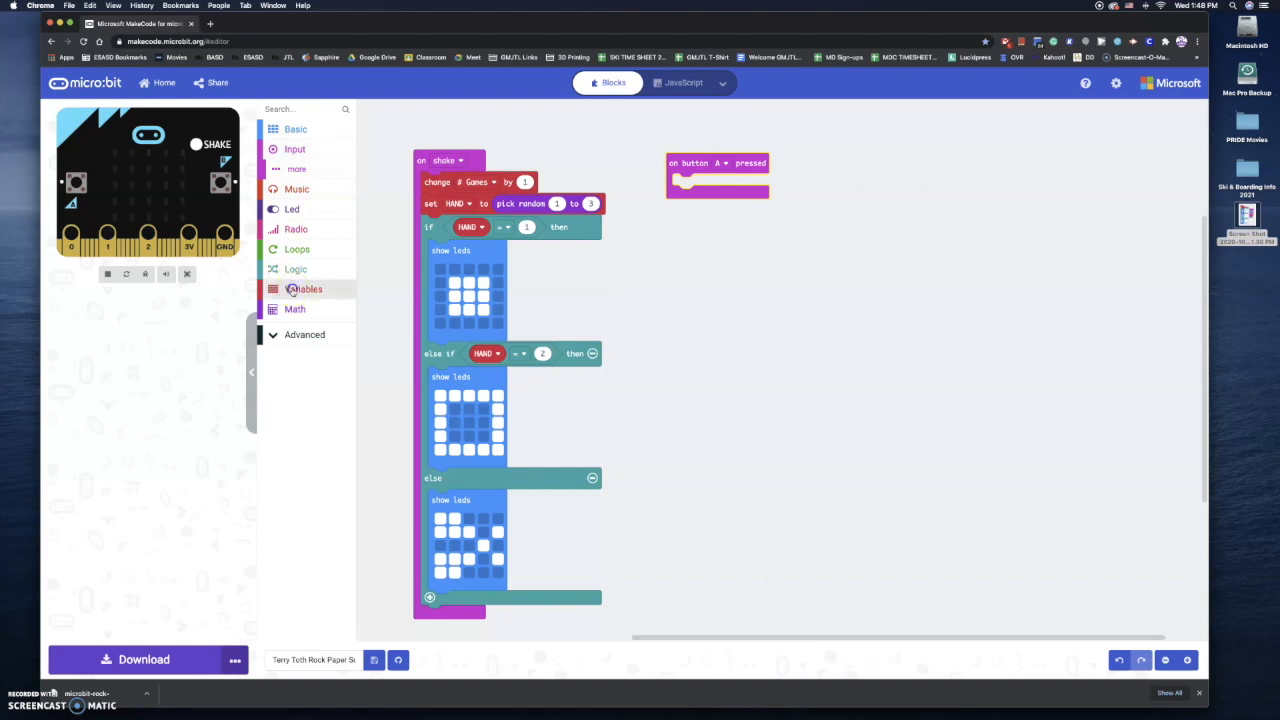
- Put 'change SCORE by 1' inside the button A handler
click(304, 288)
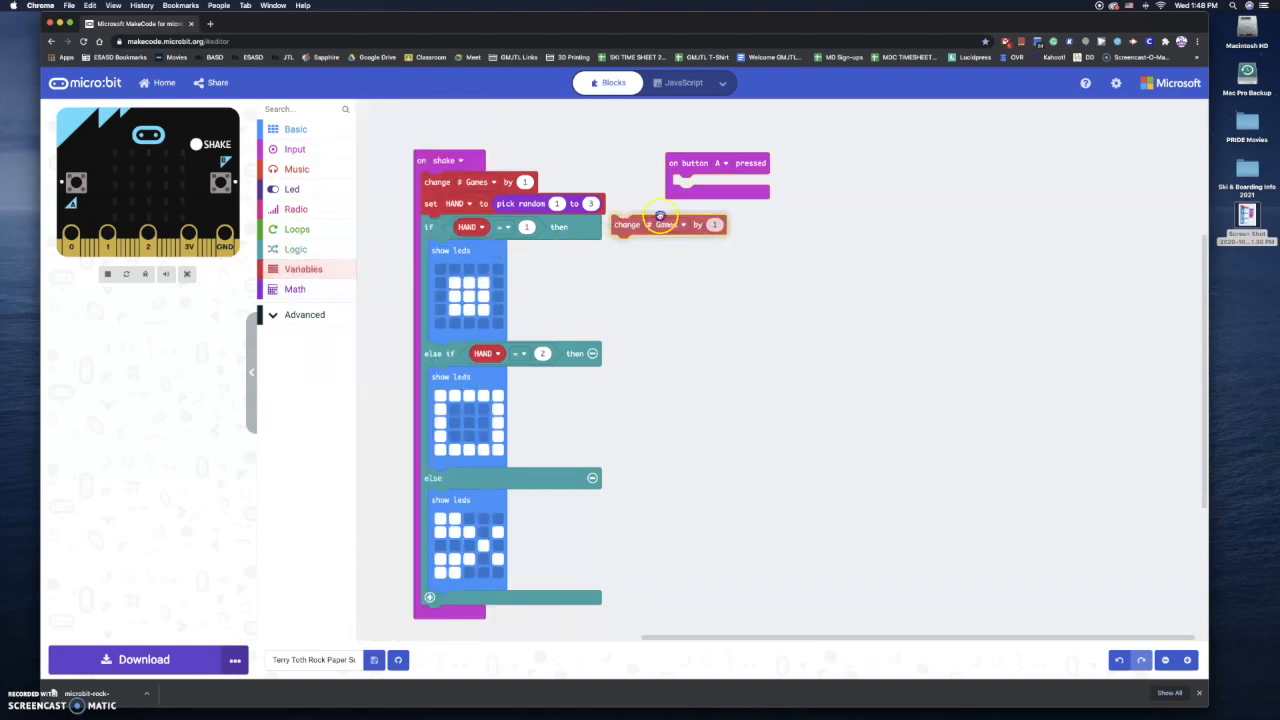
drag(668, 224, 717, 184)
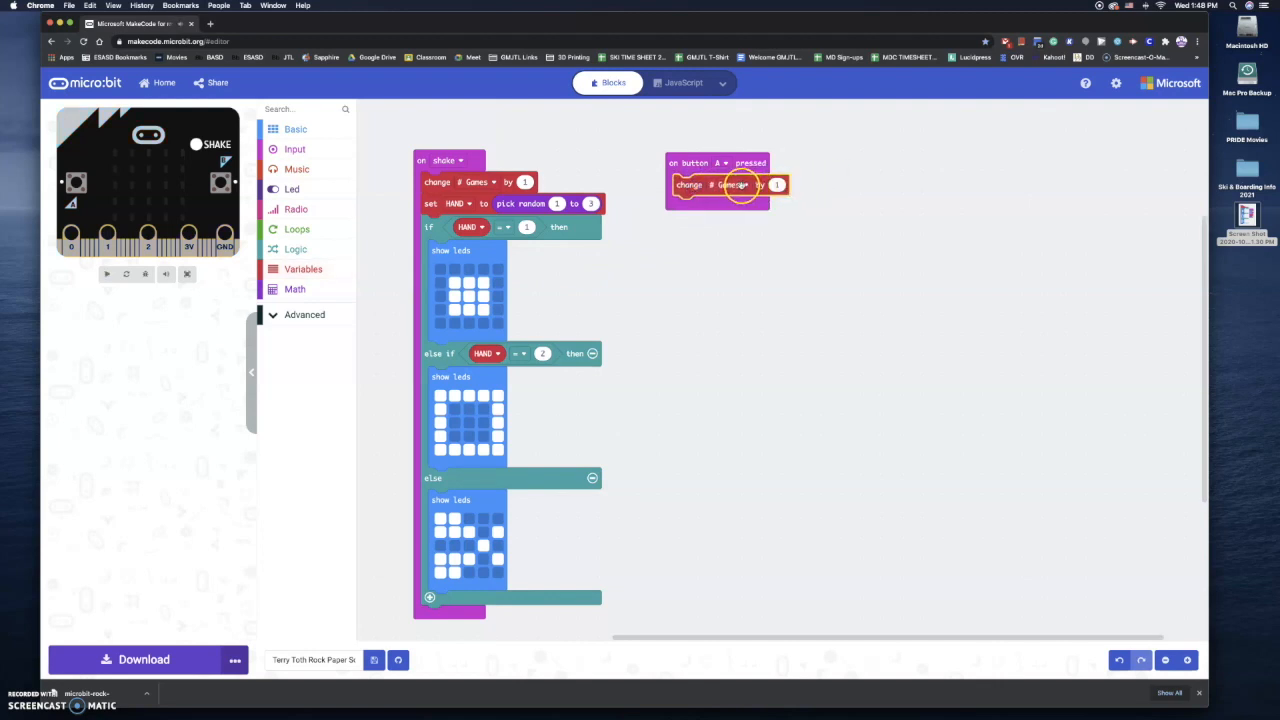
click(732, 184)
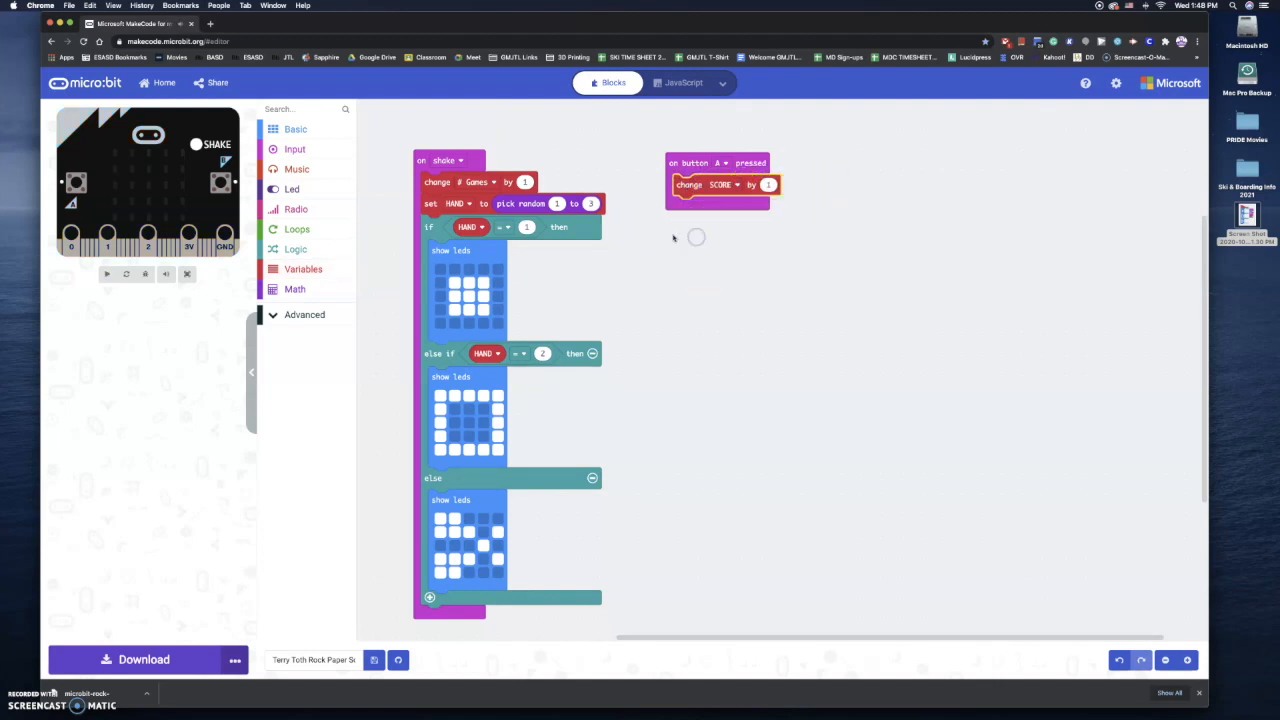
mouse_move(698, 293)
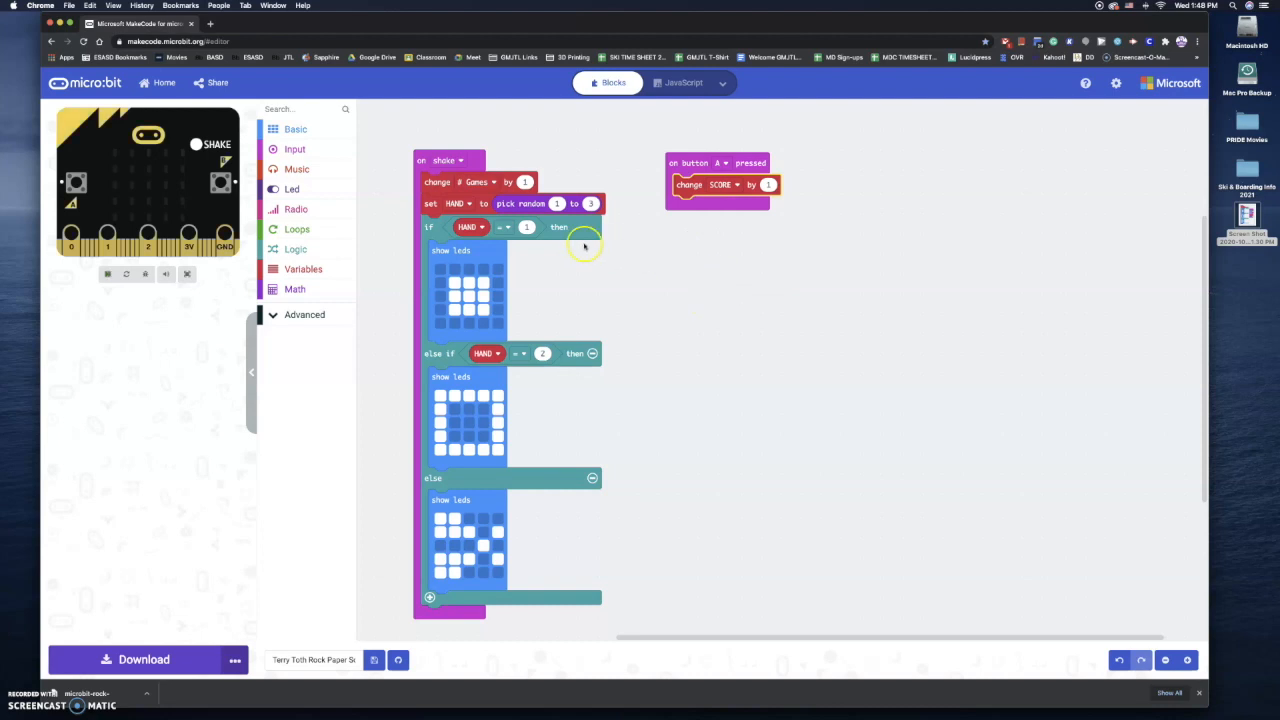
- Show SCORE, the text "of", and # Games after the score change
click(295, 128)
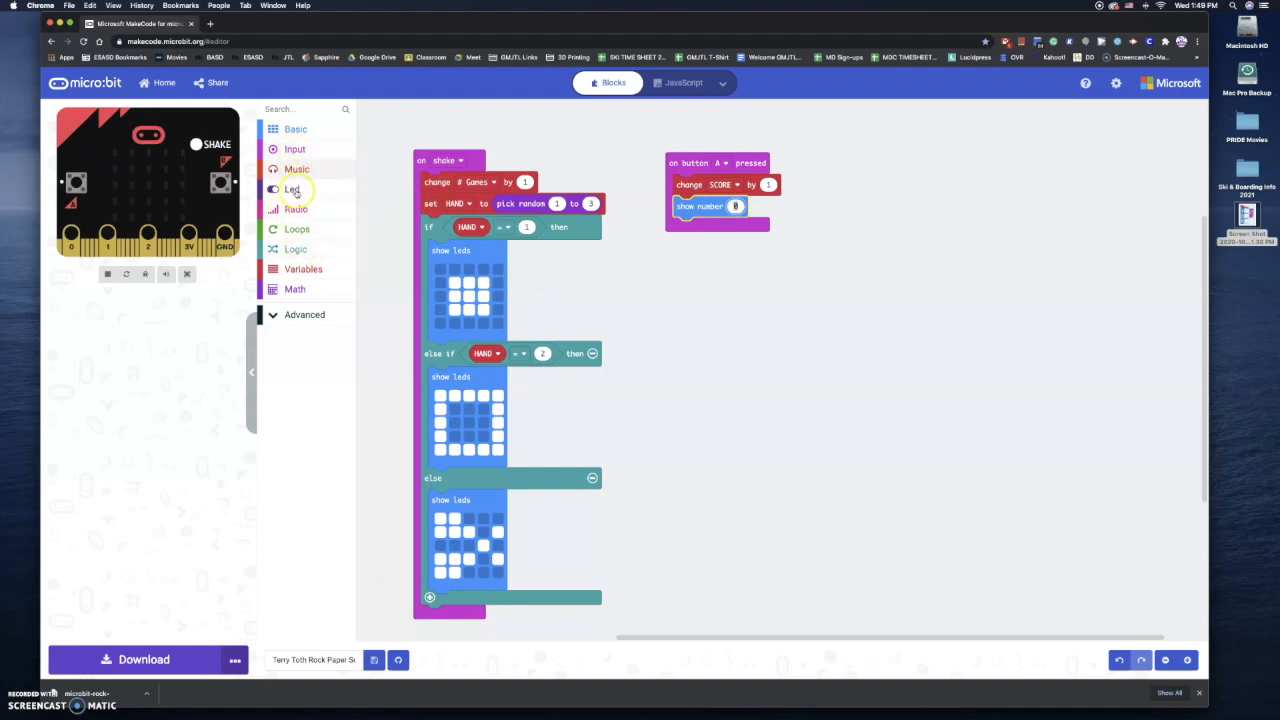
click(303, 268)
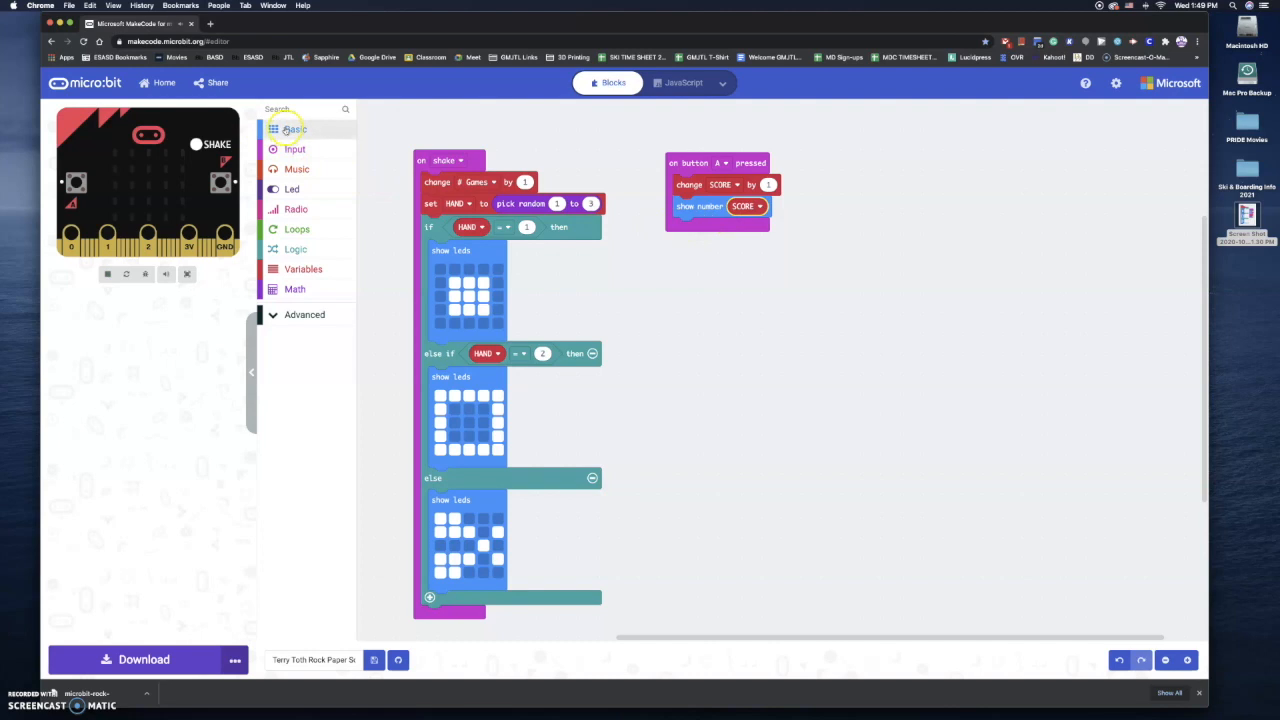
click(294, 129)
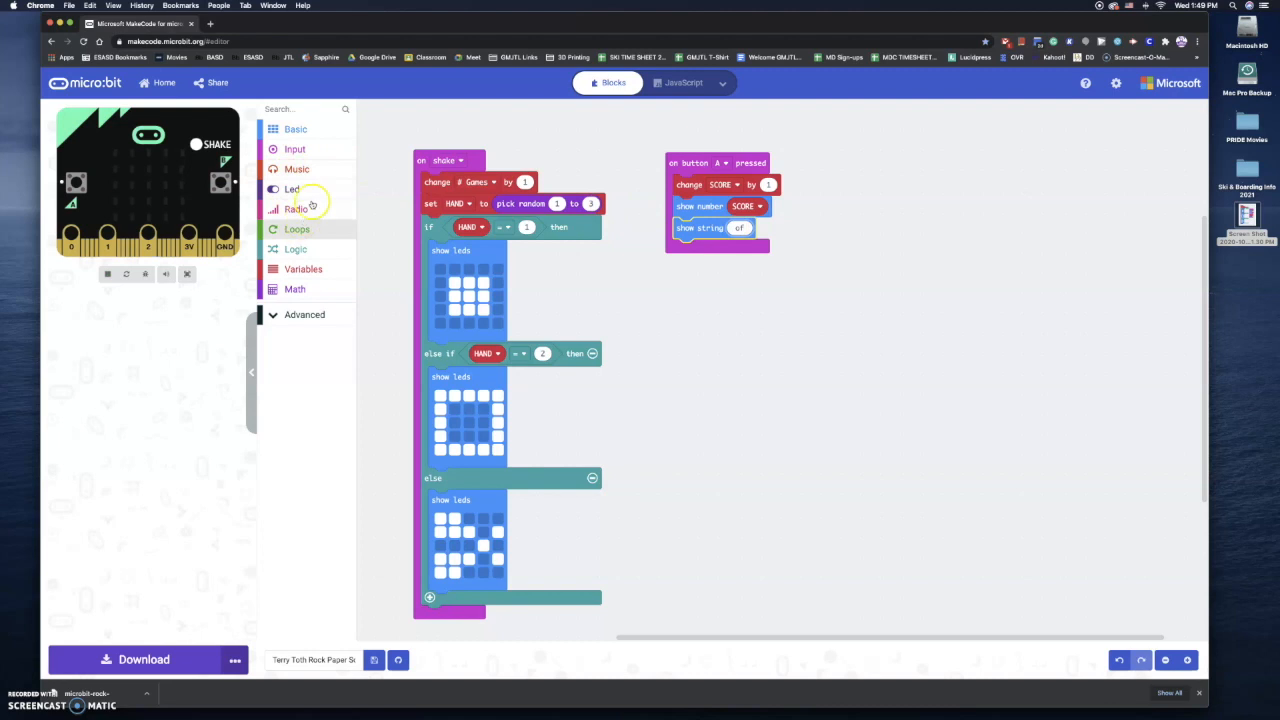
click(295, 128)
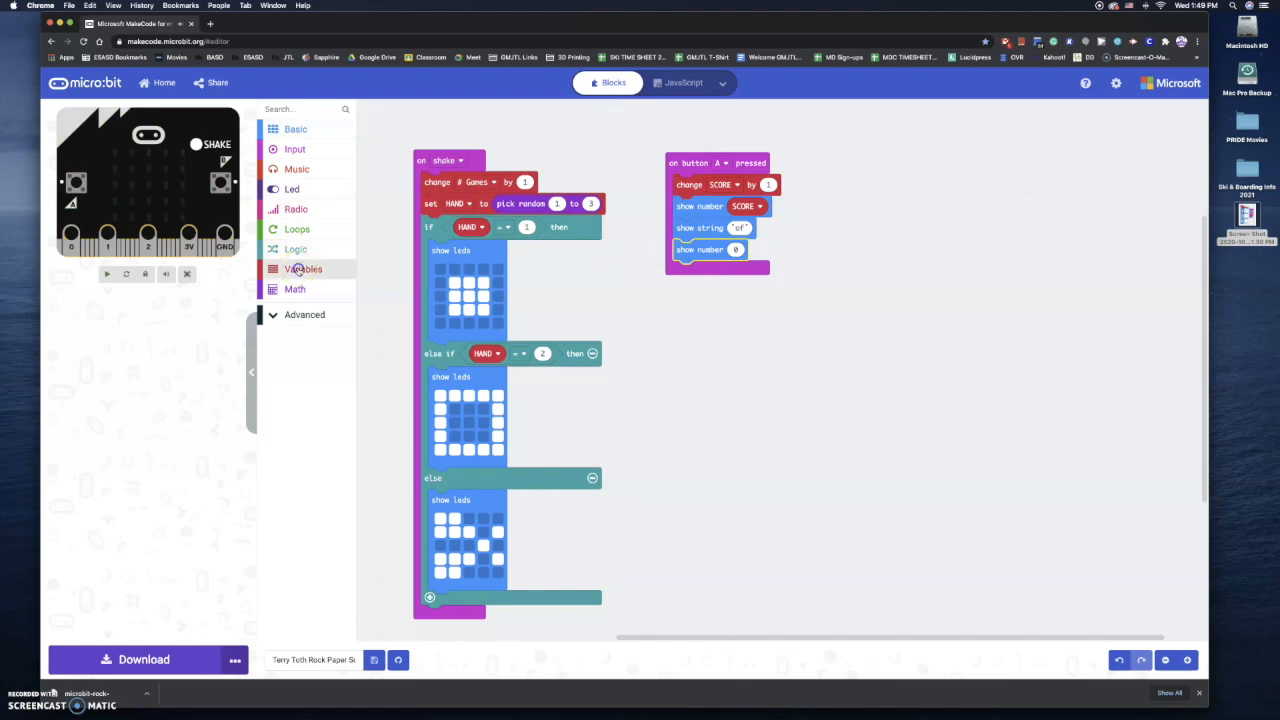
click(303, 269)
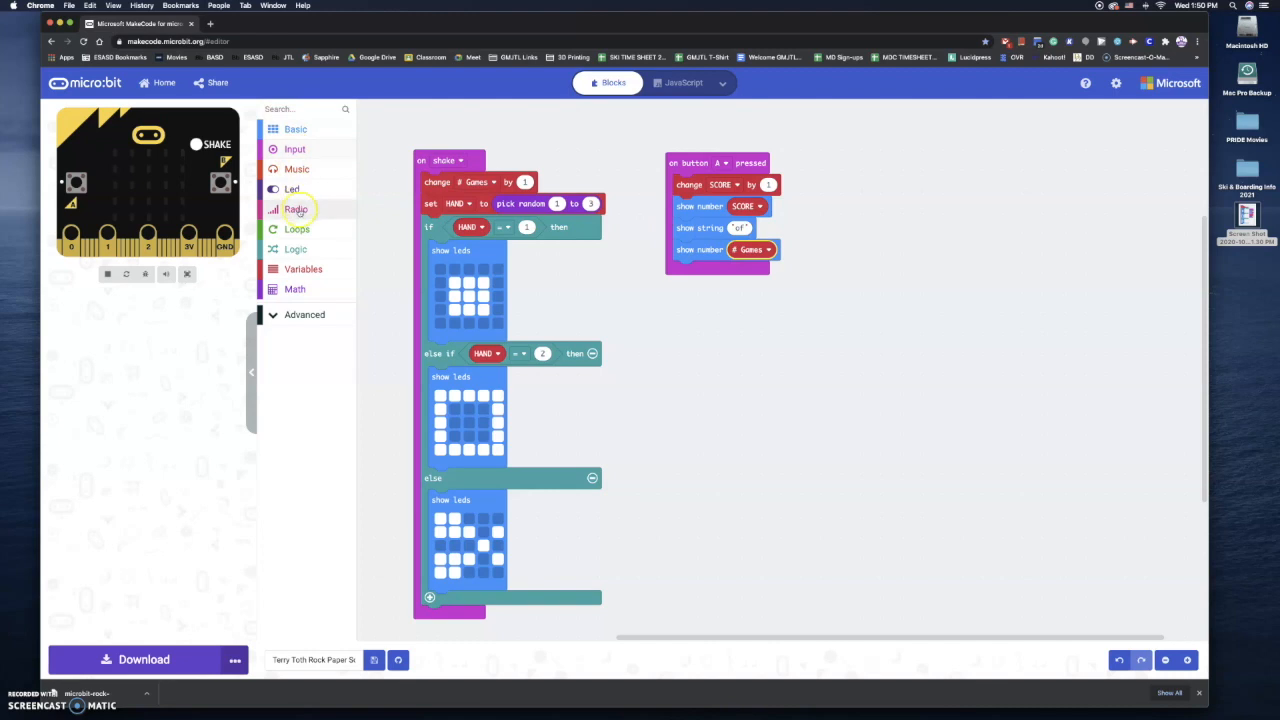
mouse_move(295, 149)
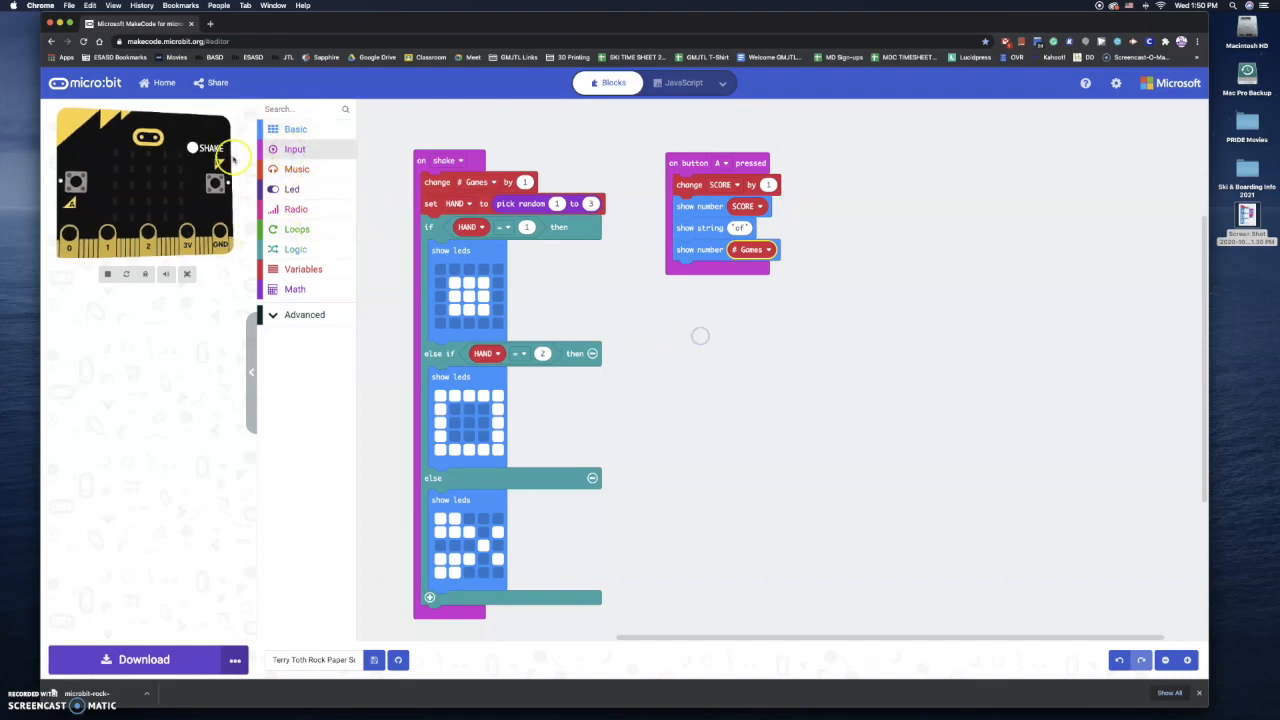
- Add an 'on button pressed' handler and switch it to button B
click(294, 149)
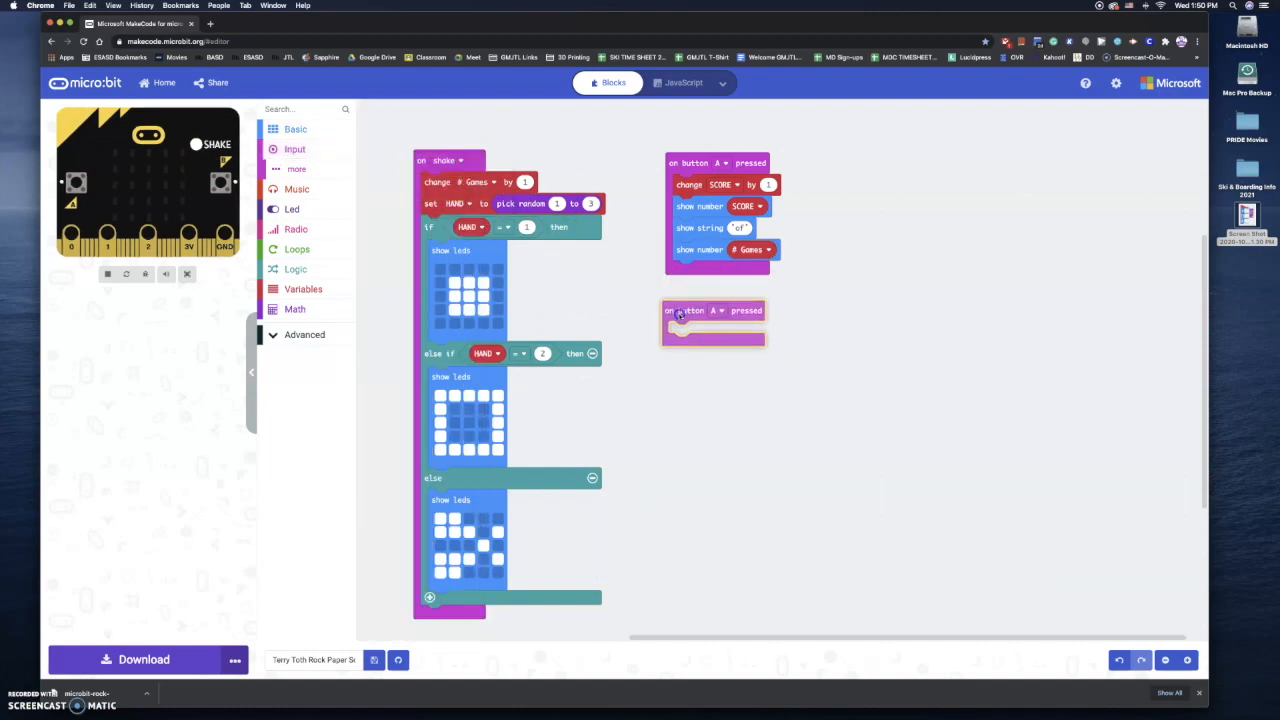
click(716, 310)
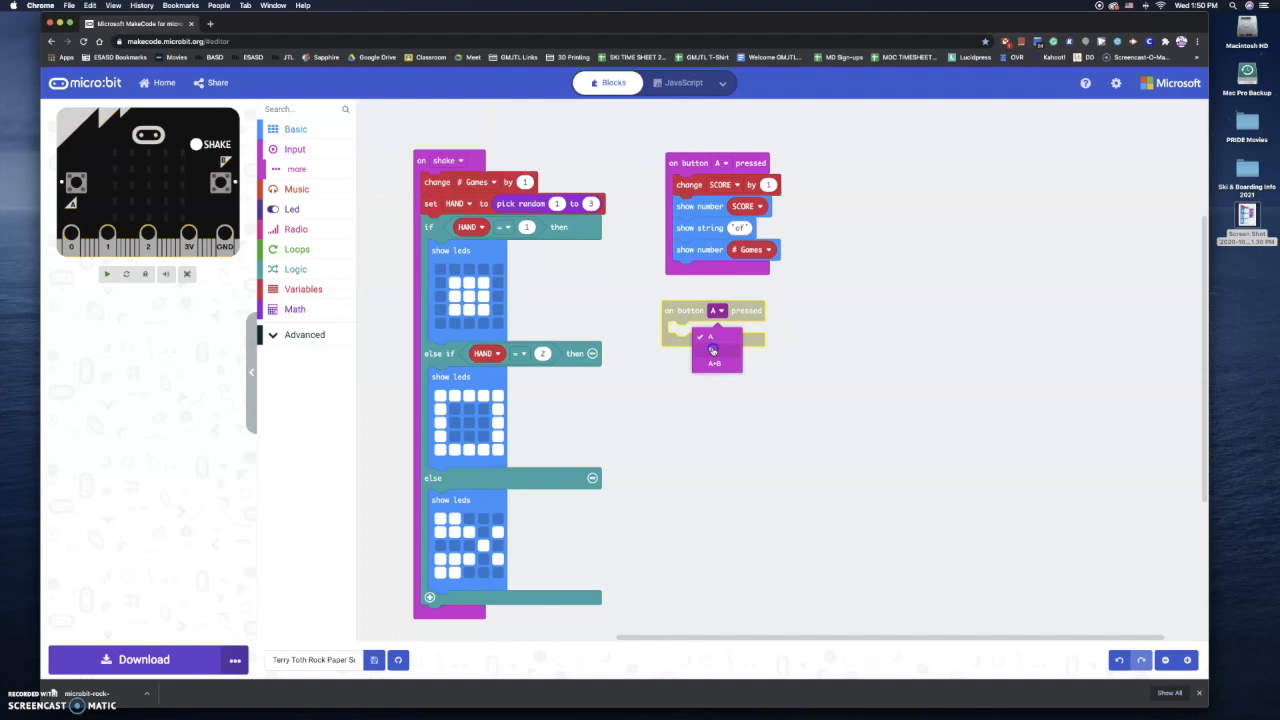
click(713, 349)
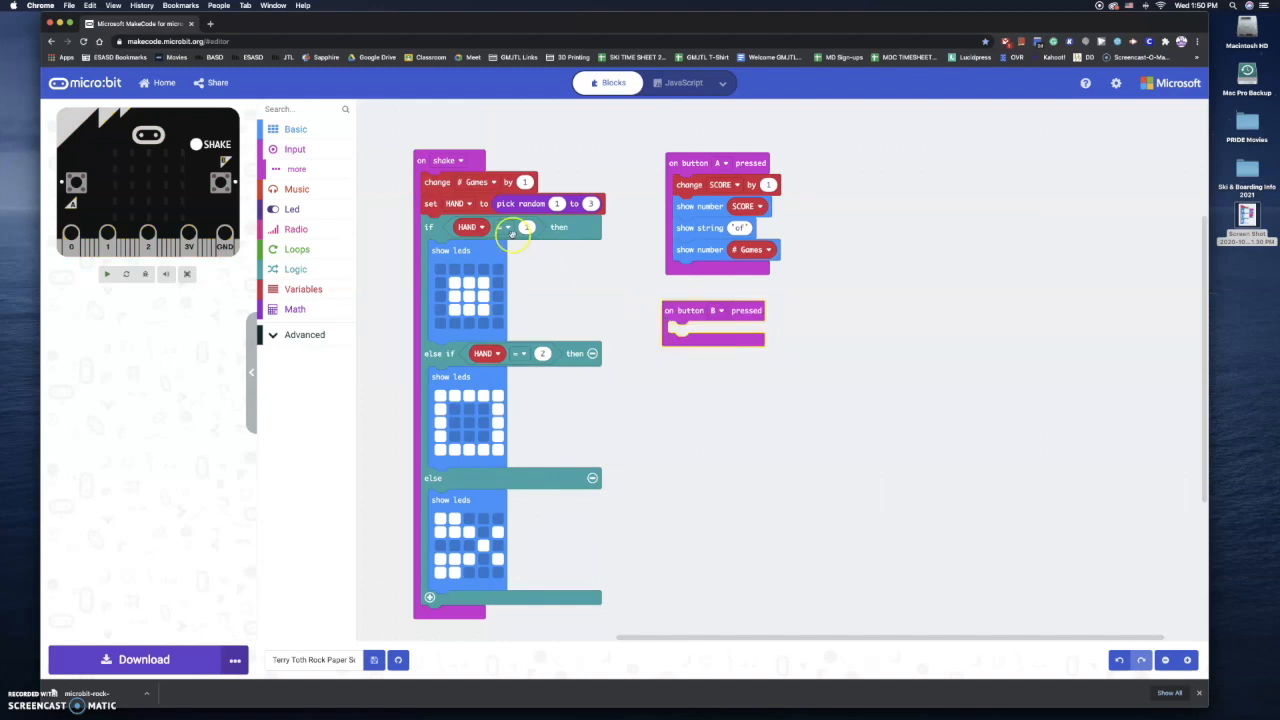
- Inside the button B handler, set # Games to 0 and SCORE to 0
click(303, 289)
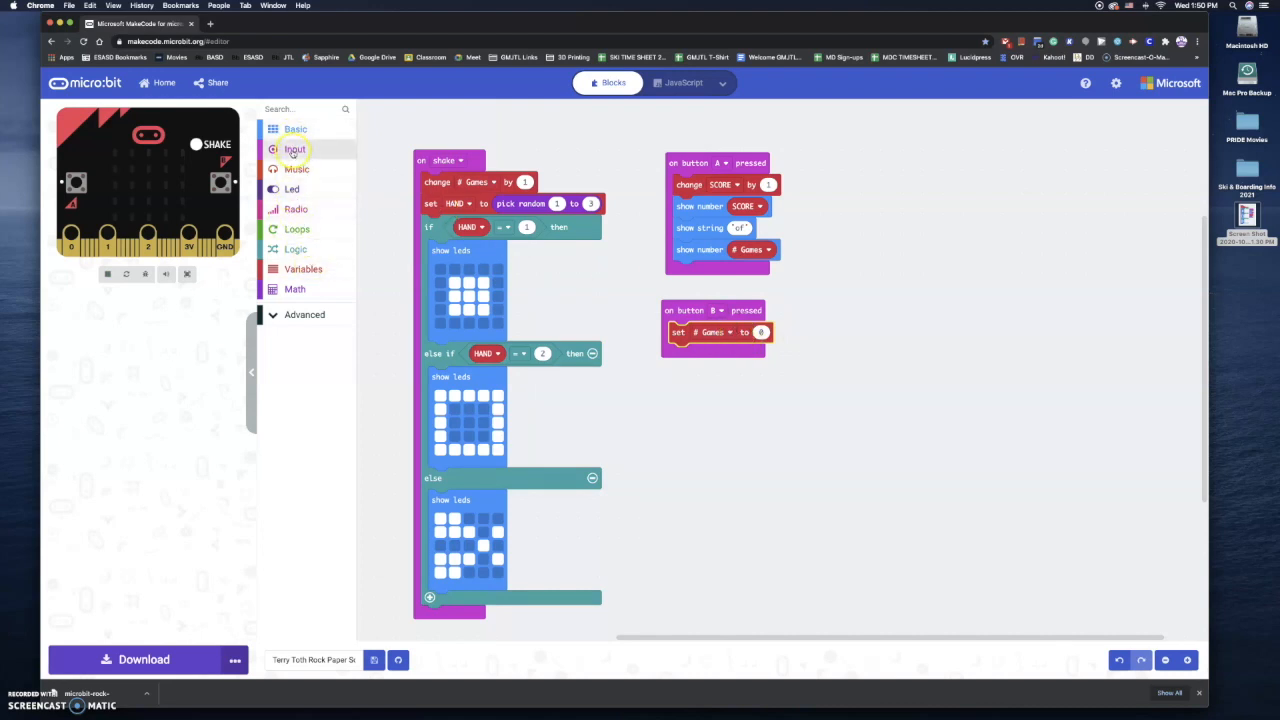
click(303, 268)
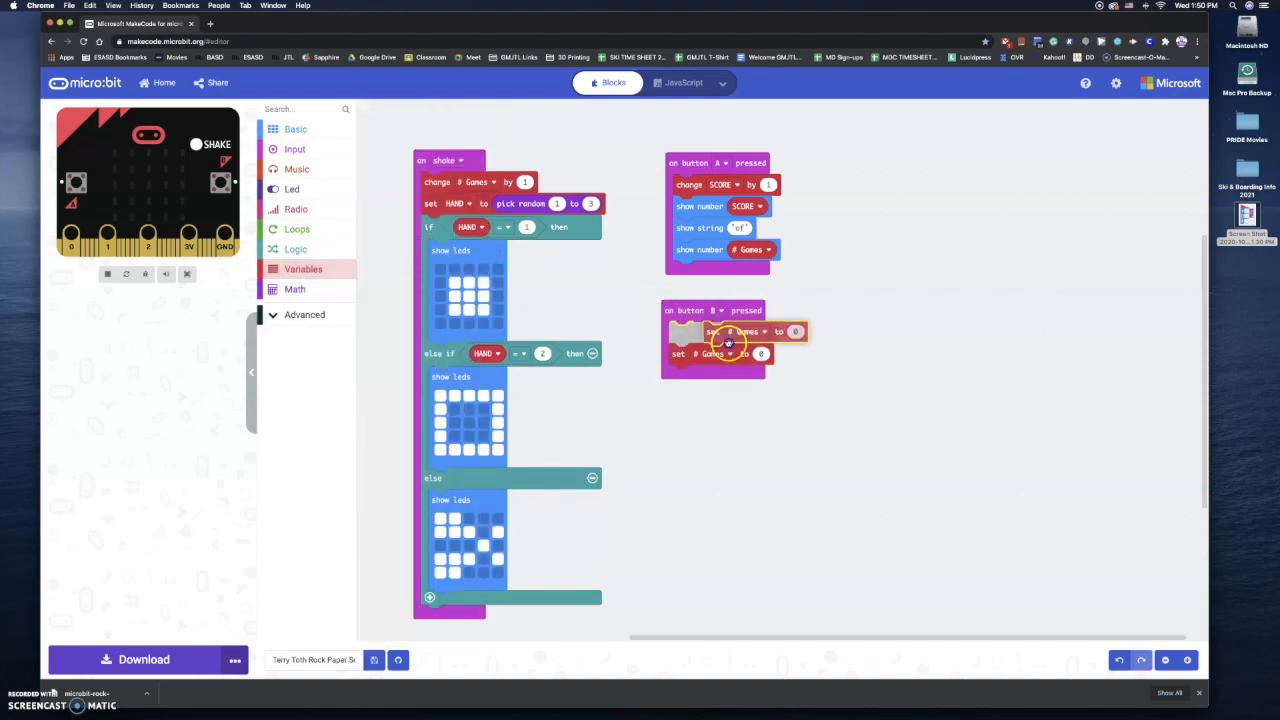
click(718, 353)
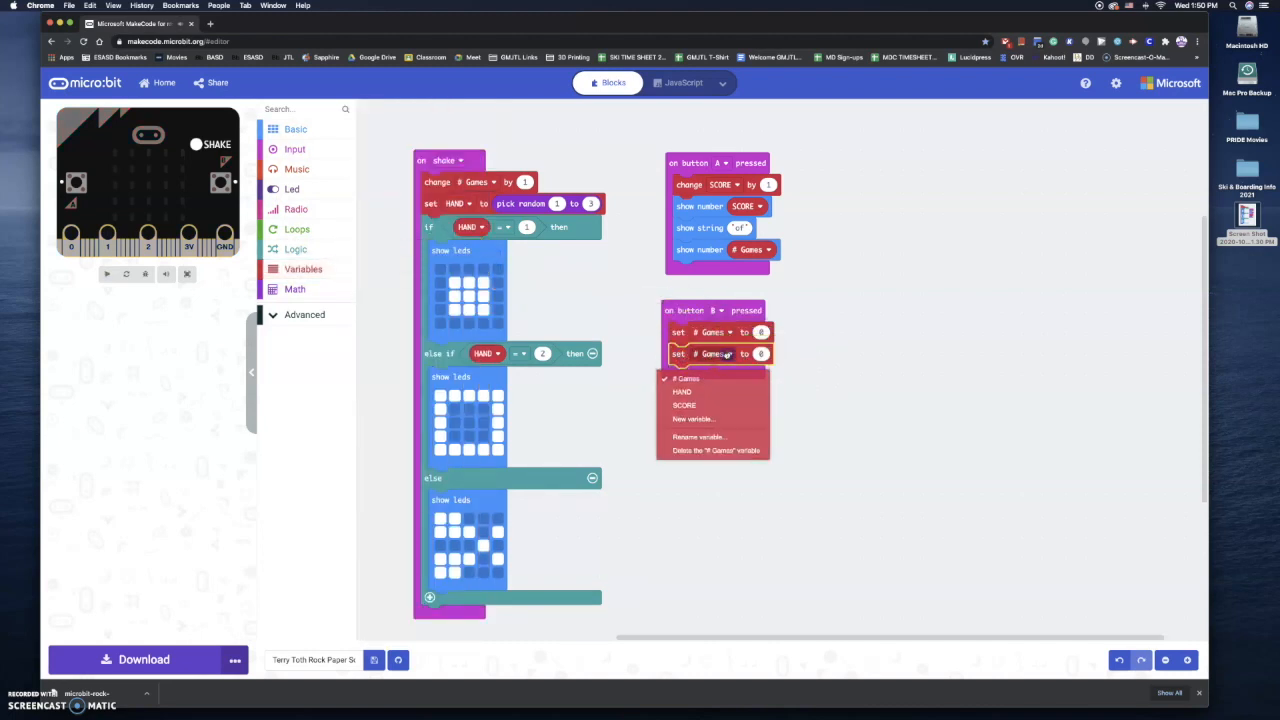
click(684, 405)
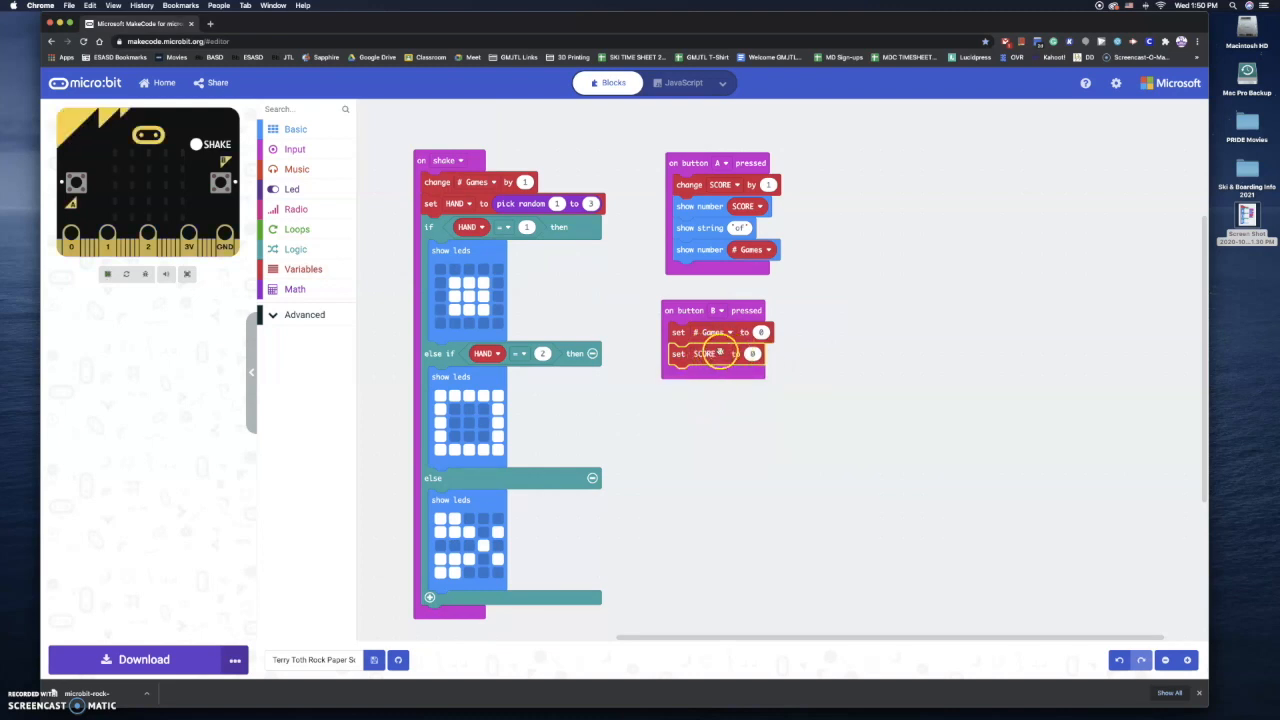
click(295, 128)
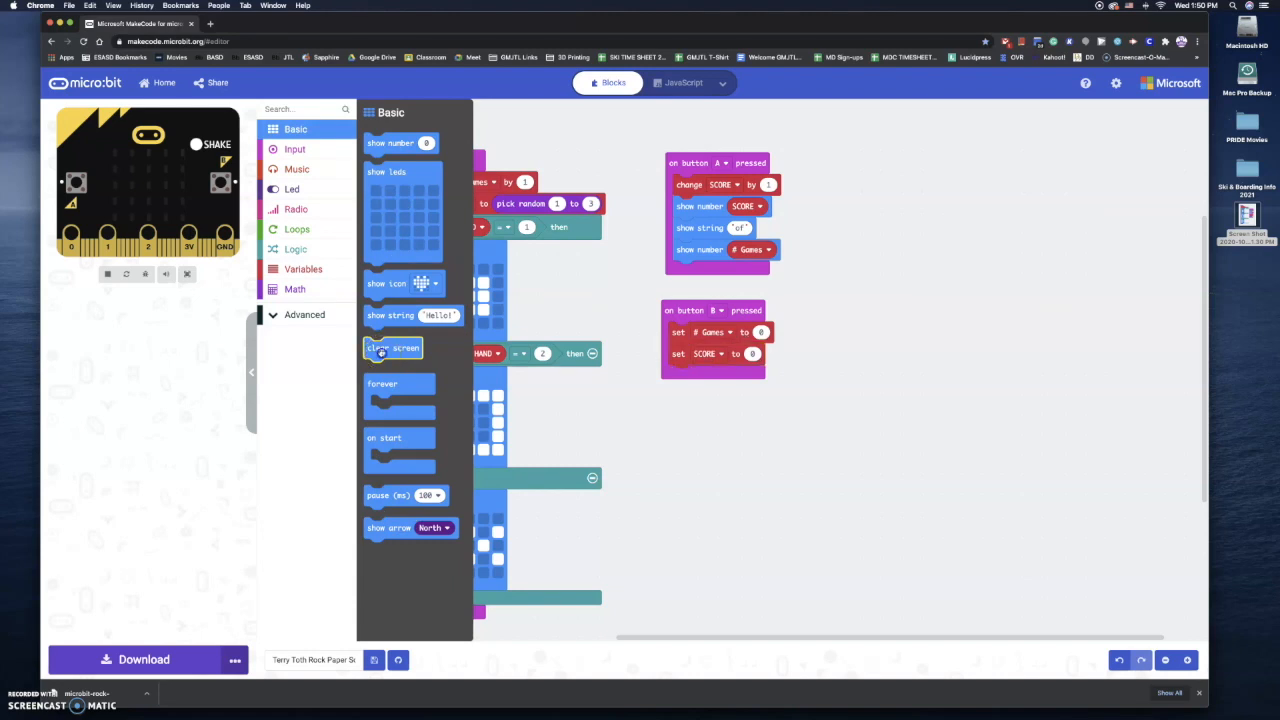
- Add a Basic 'clear screen' block below the set blocks in the button B handler
drag(393, 347, 700, 375)
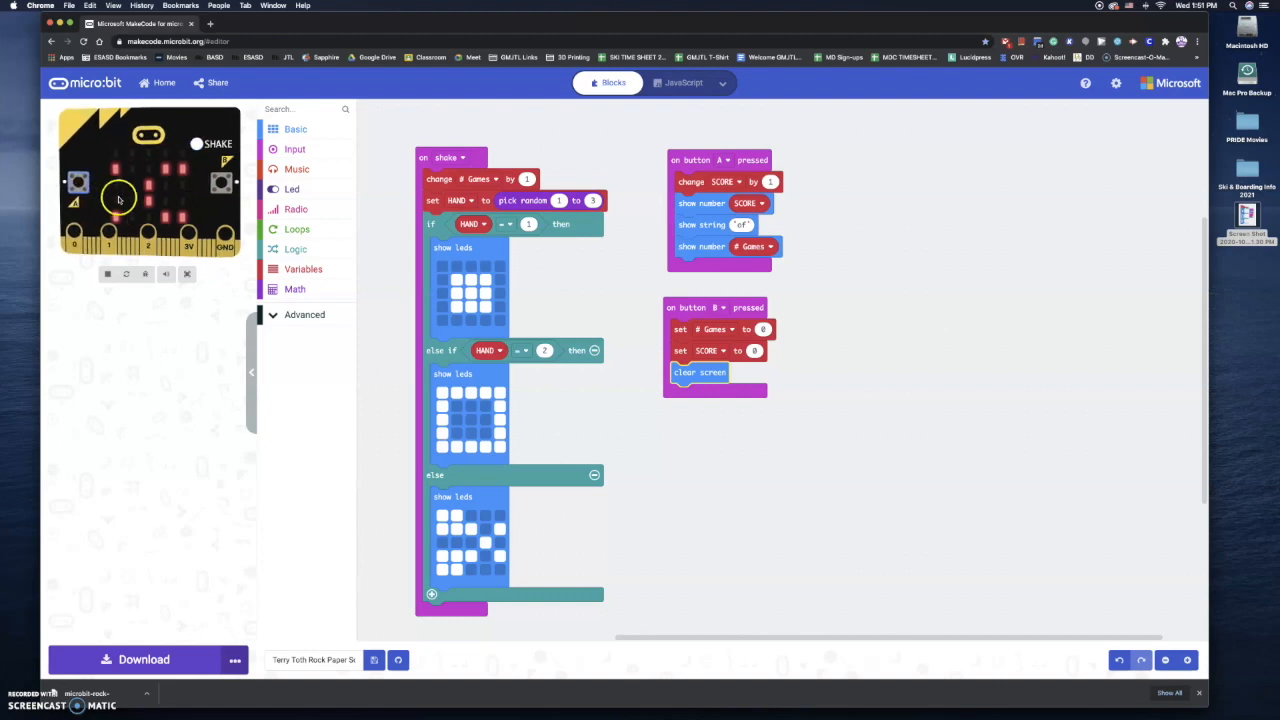
mouse_move(135, 203)
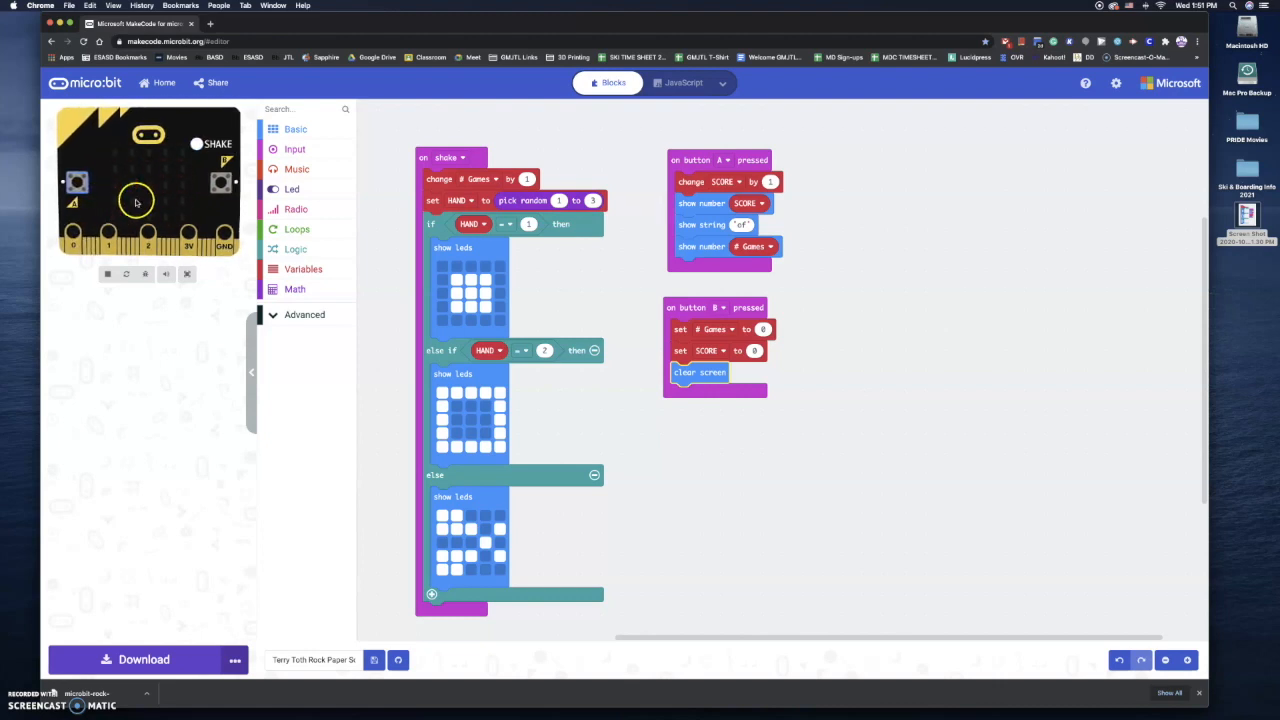